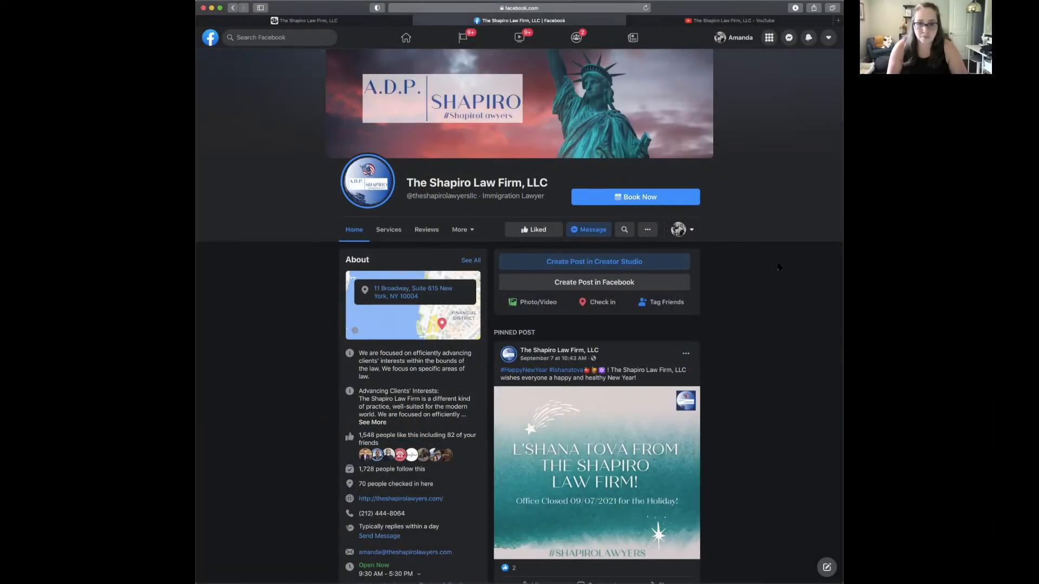
mouse_move(780, 272)
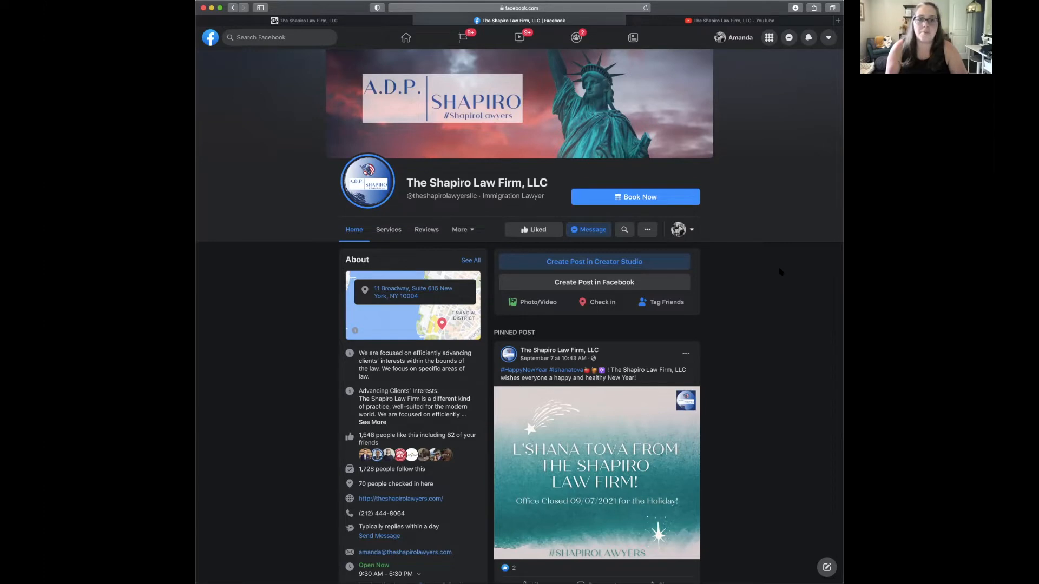
Scroll through older feed posts past the flag-fact and live-video posts
scroll(down, 3)
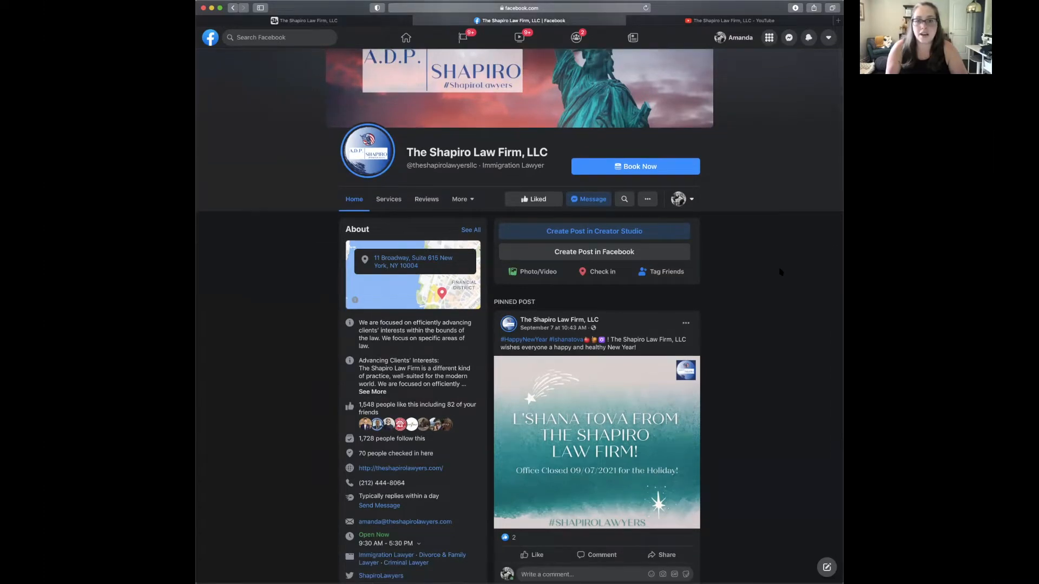
scroll(down, 3)
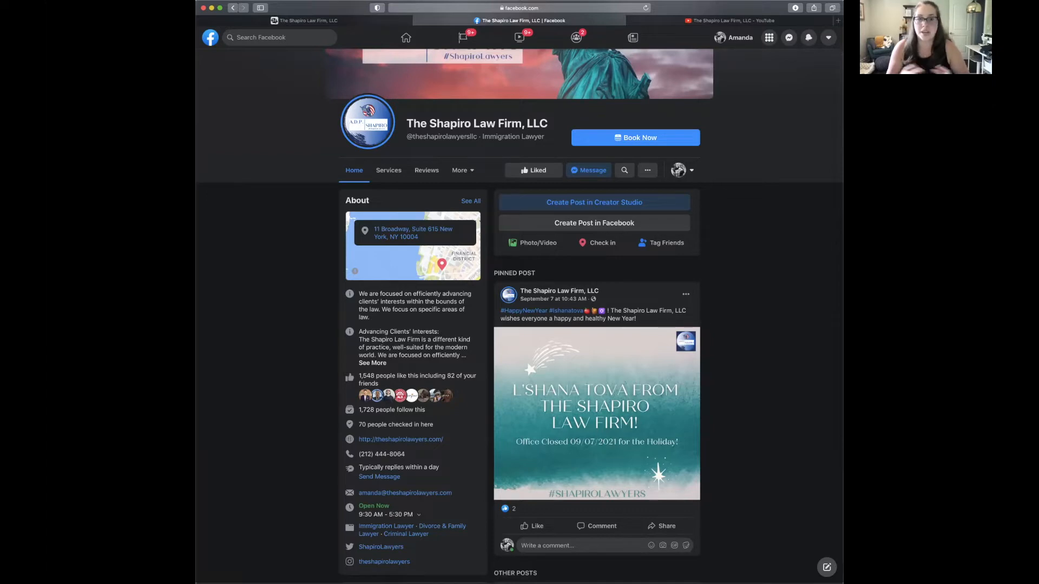
scroll(up, 3)
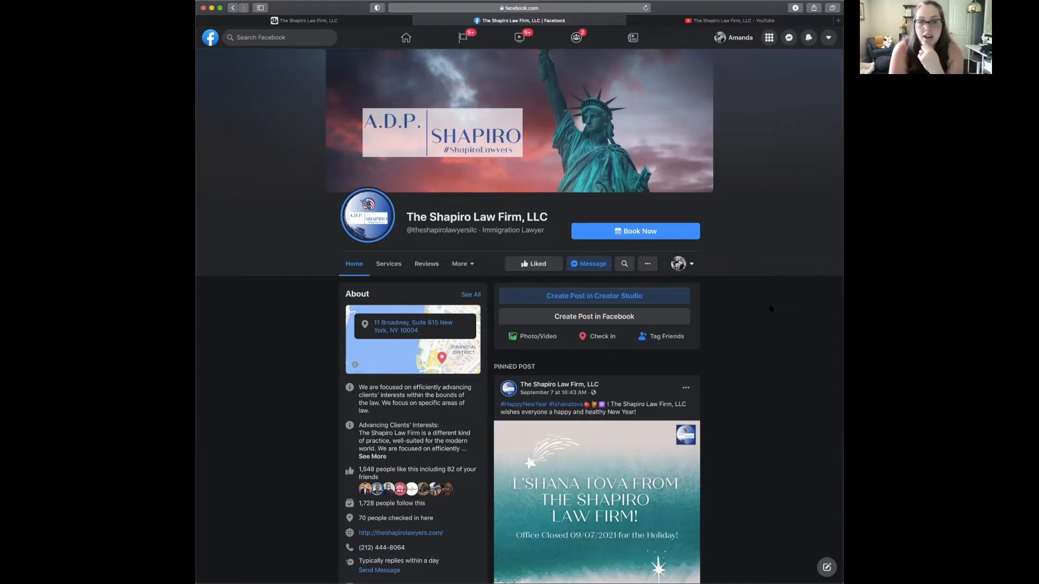
scroll(down, 3)
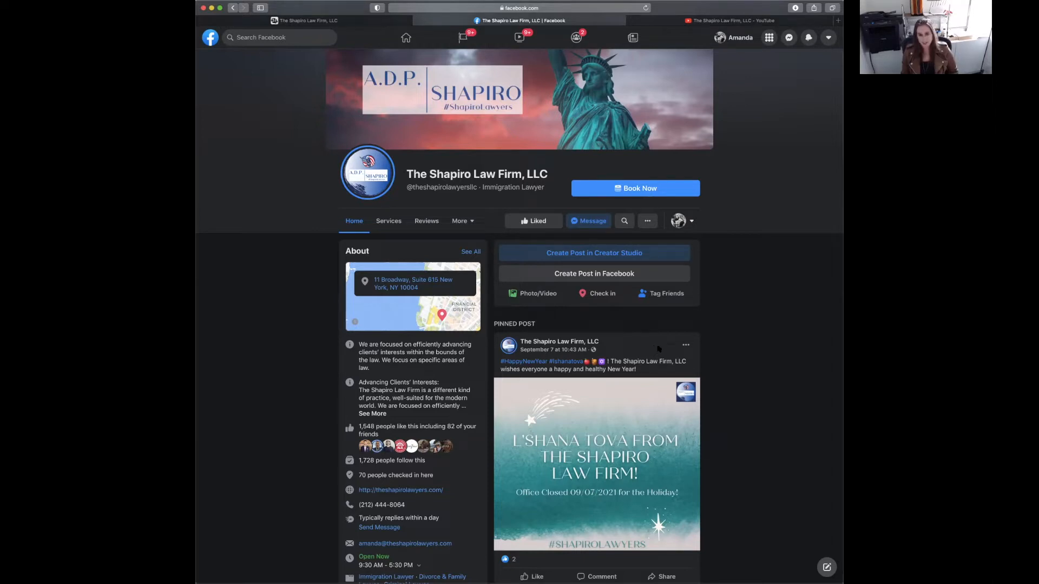
scroll(down, 3)
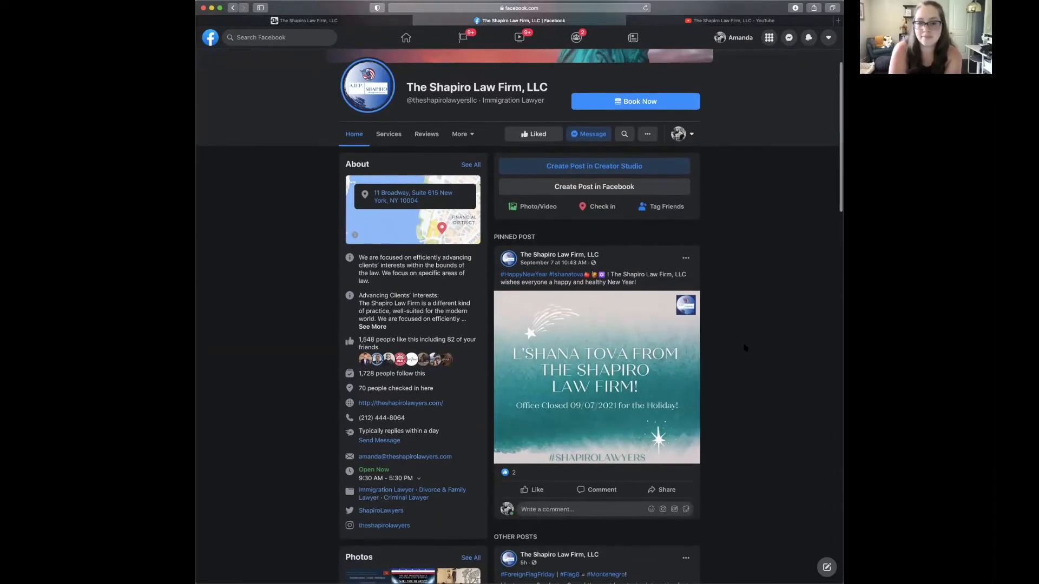
scroll(up, 3)
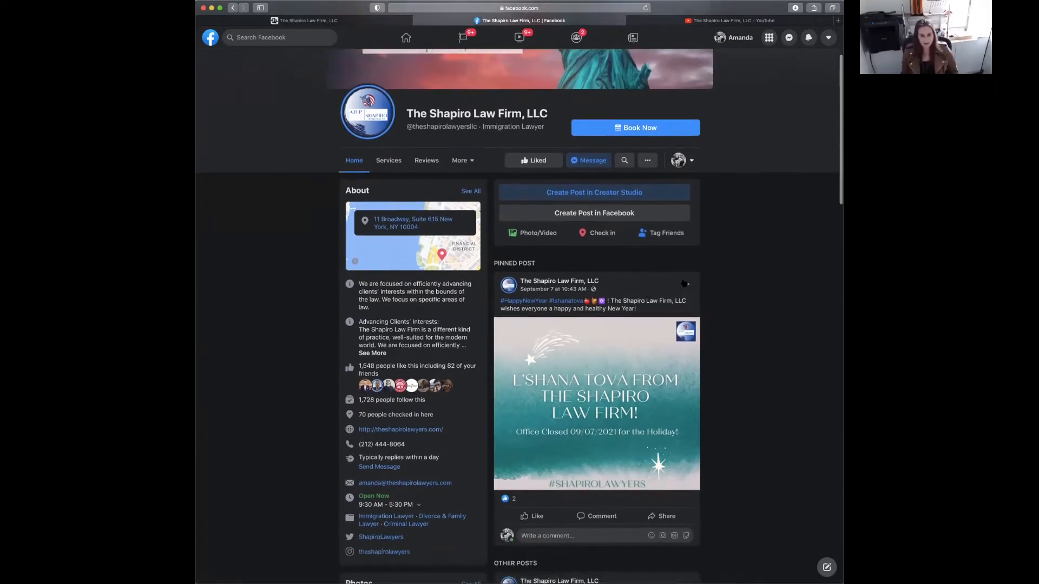
scroll(up, 3)
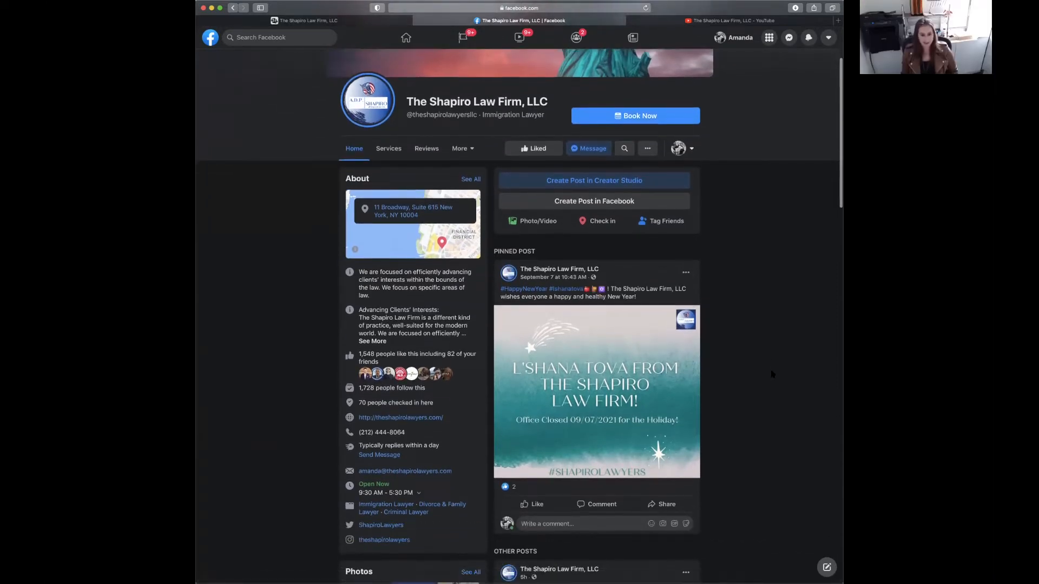
scroll(down, 3)
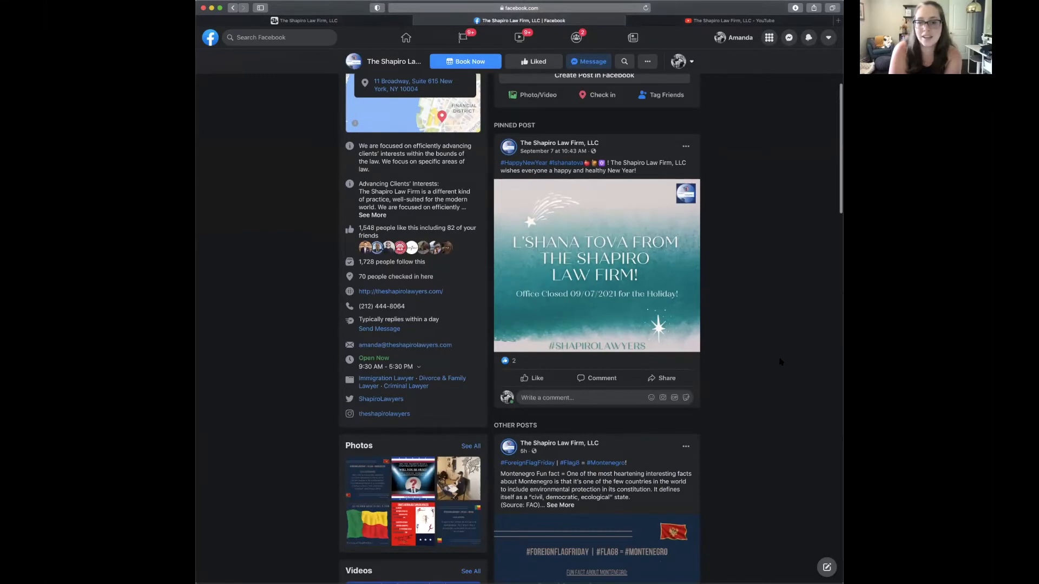
scroll(down, 3)
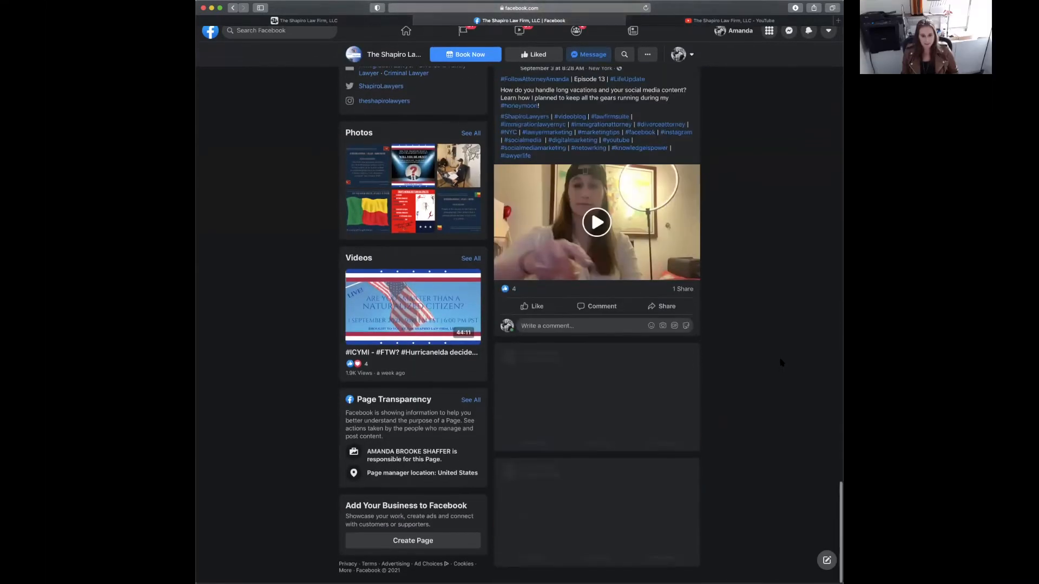
scroll(up, 3)
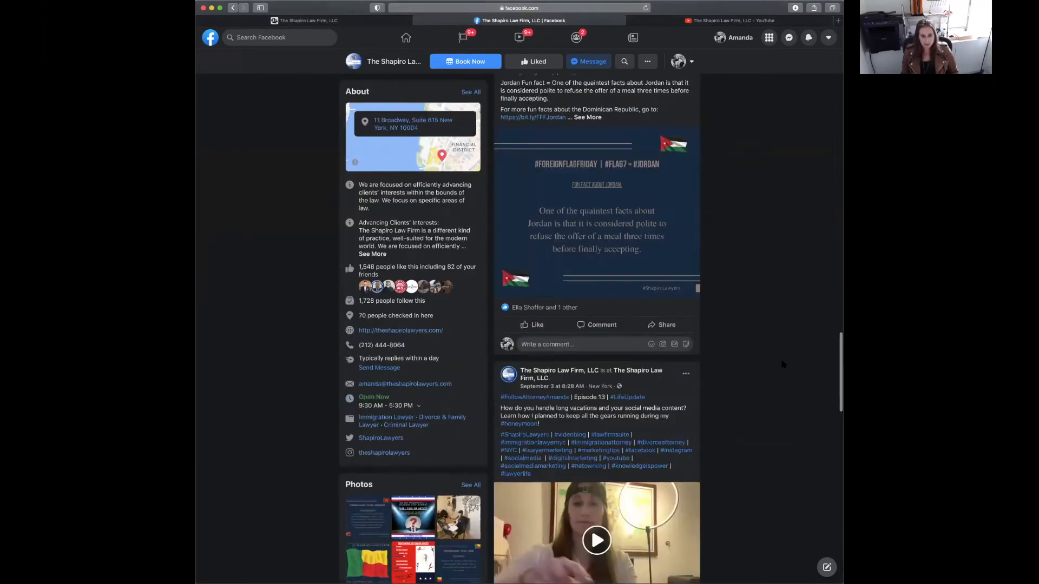
Continue down the feed to the Green Card COVID-19 vaccination news post and WELCOME video
scroll(down, 3)
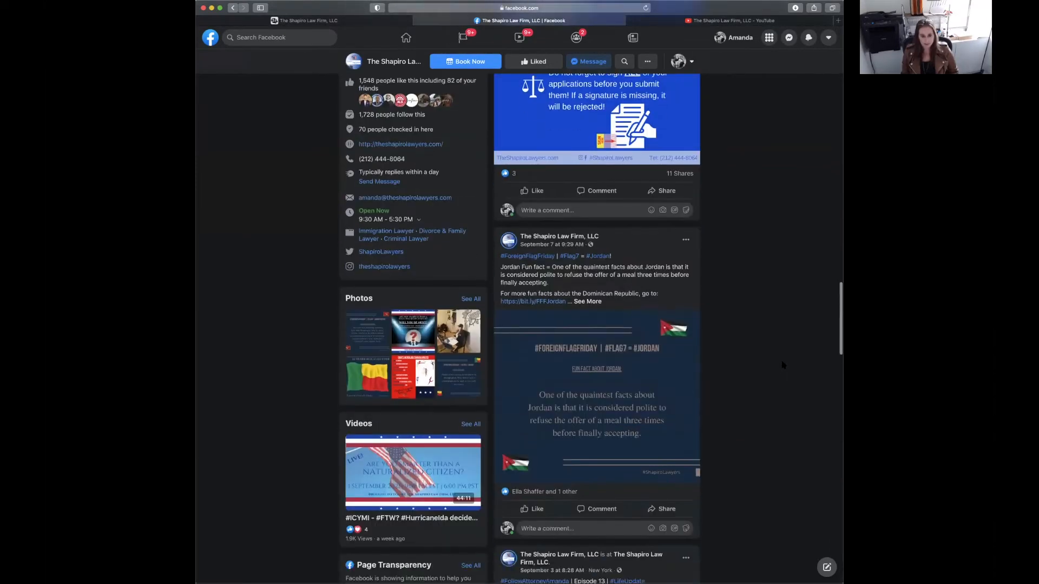
scroll(down, 3)
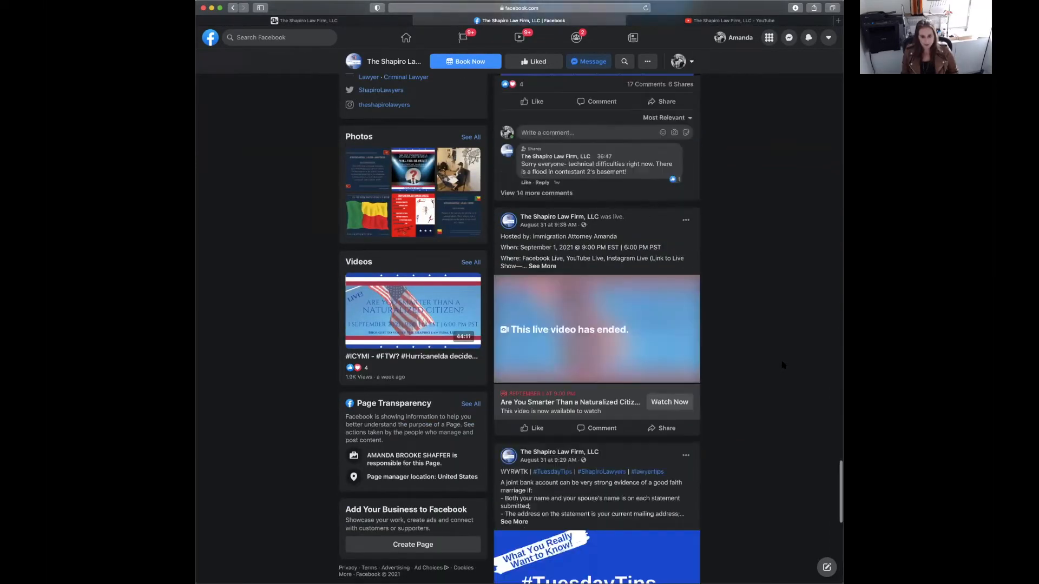
scroll(down, 3)
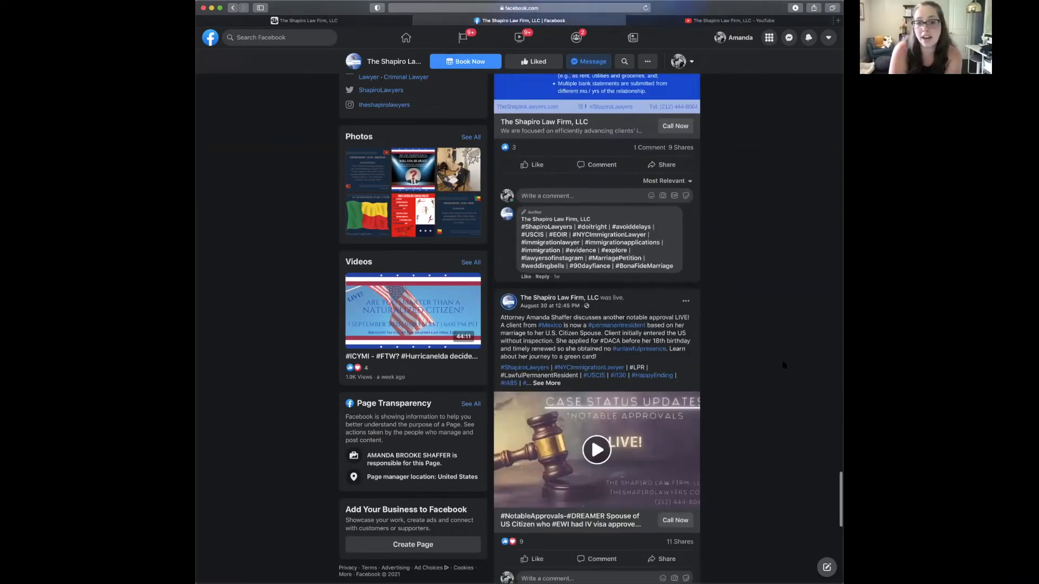
scroll(down, 3)
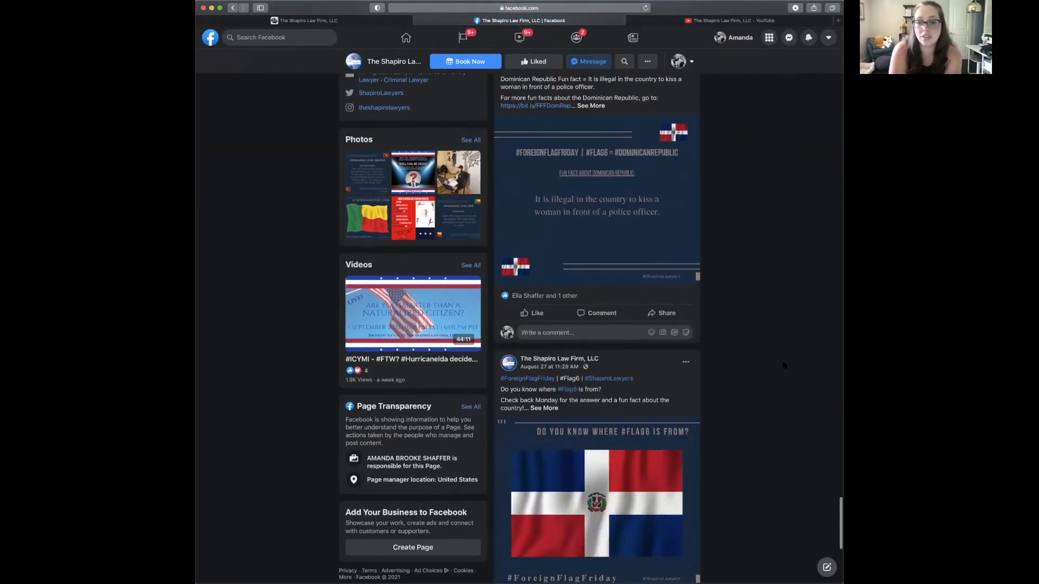
scroll(down, 3)
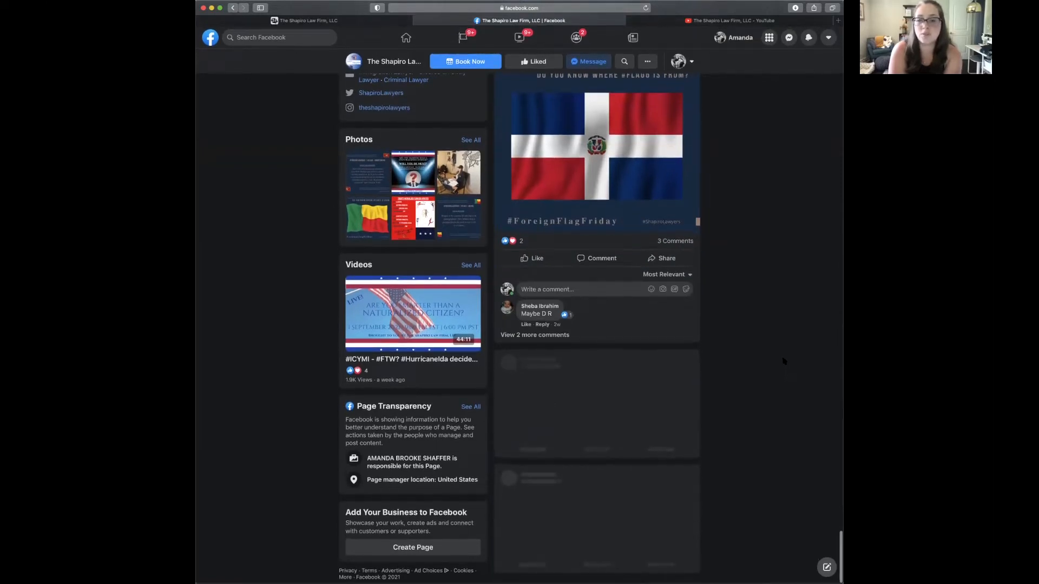
mouse_move(787, 359)
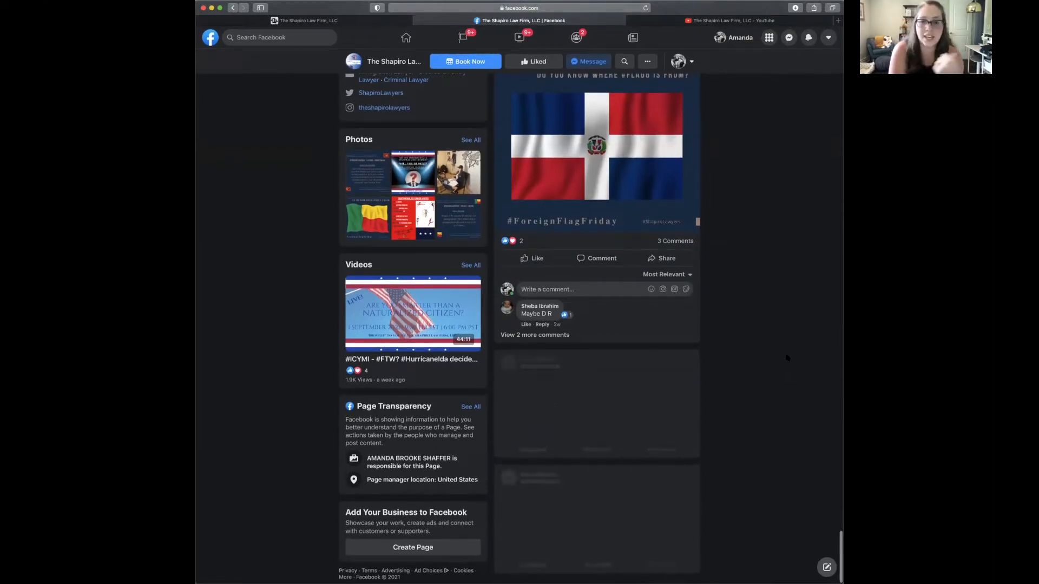
scroll(down, 3)
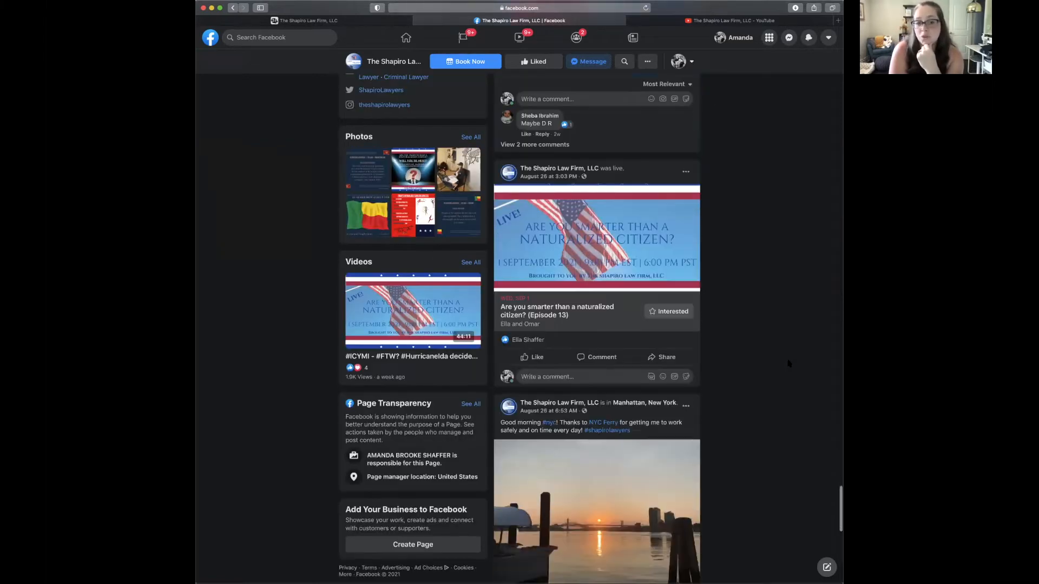
scroll(down, 3)
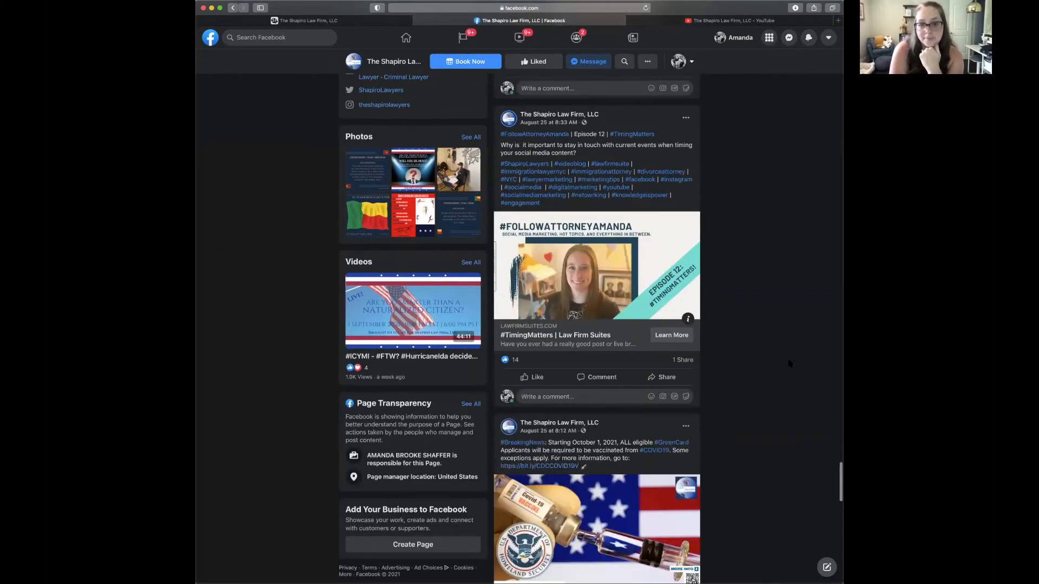
scroll(down, 3)
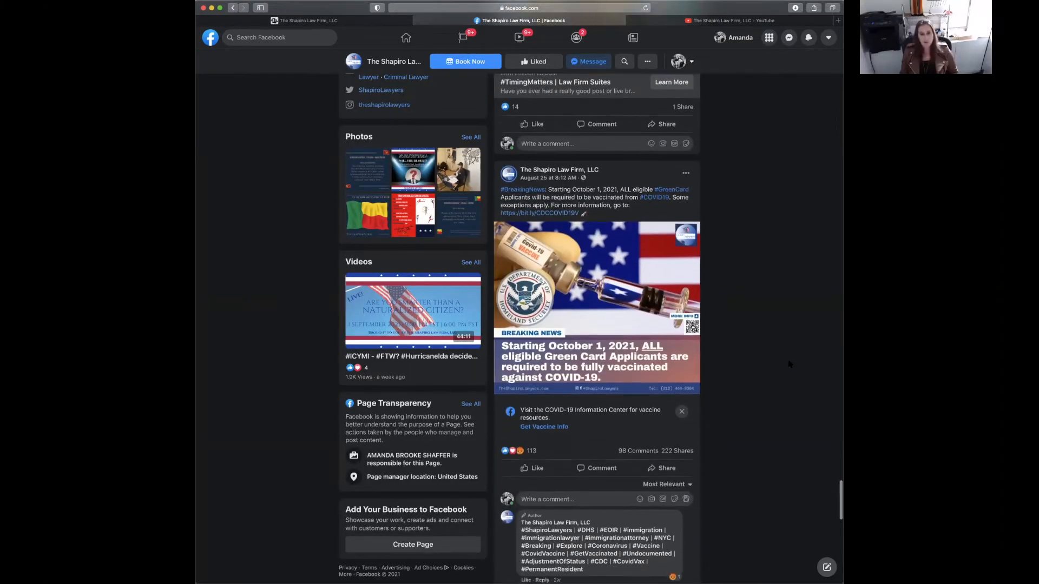
scroll(down, 3)
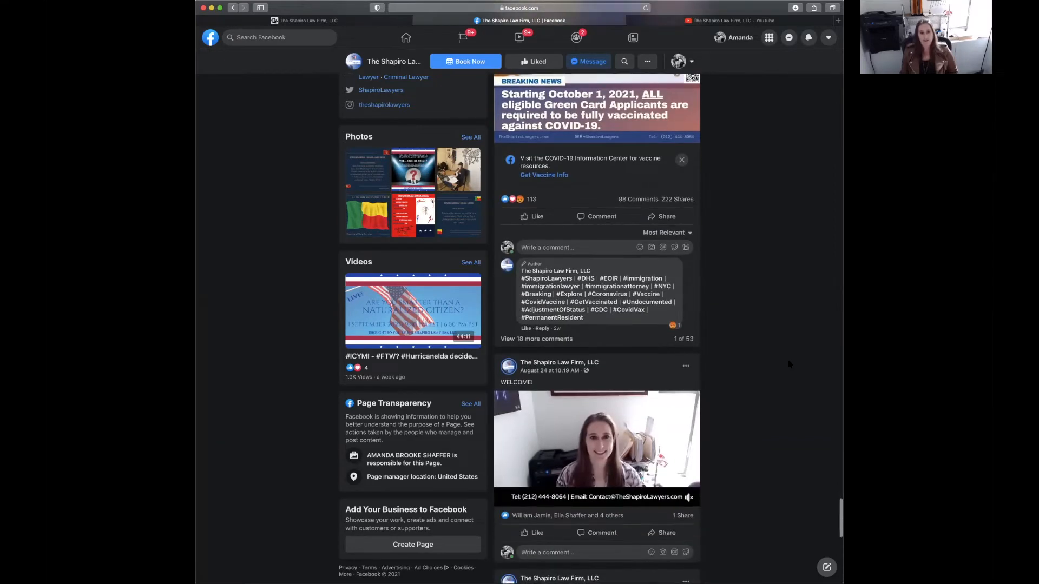
scroll(down, 3)
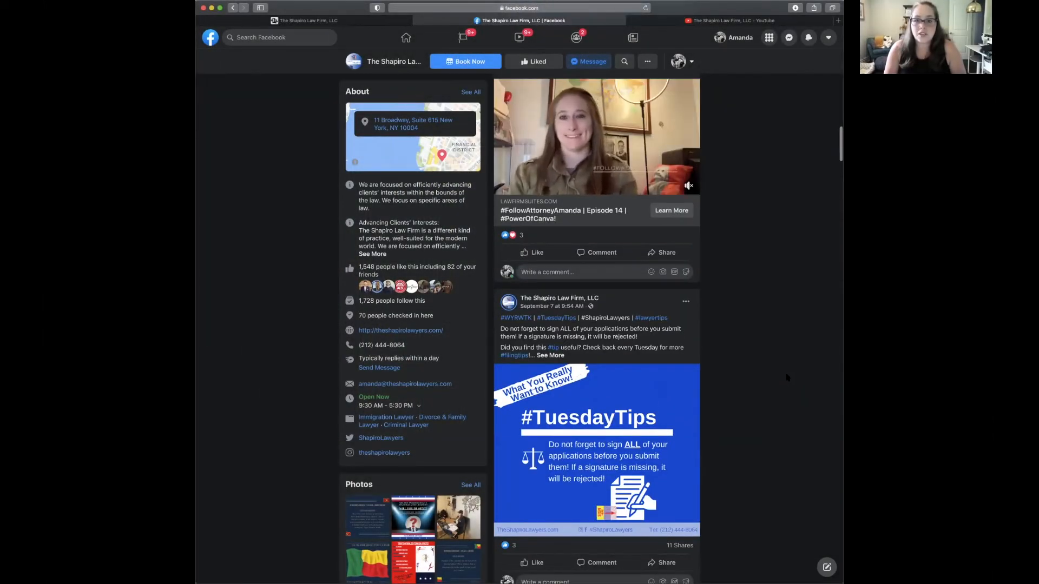
Scroll back up the feed toward the September 7 #TuesdayTips post
scroll(up, 3)
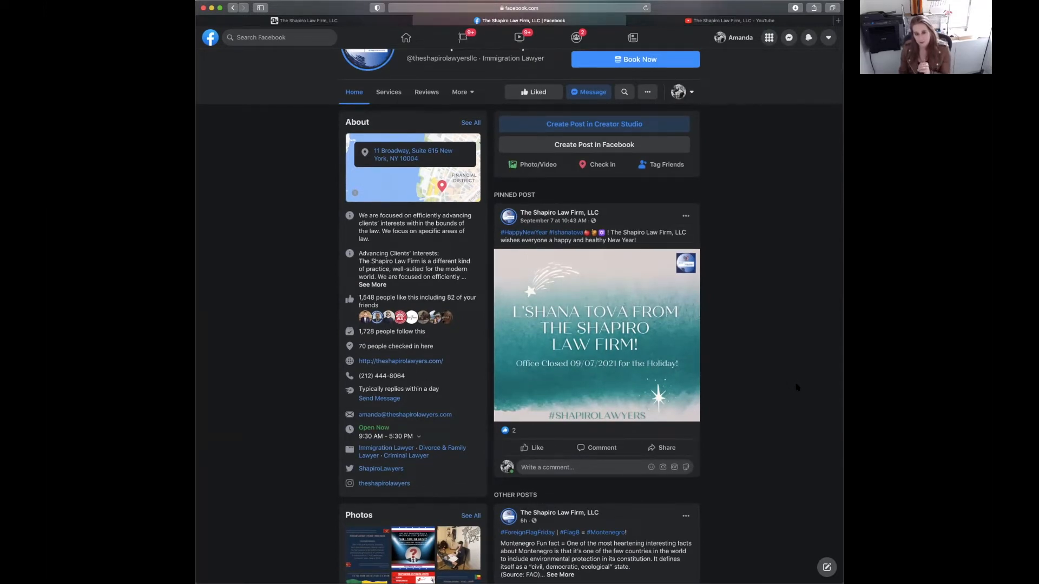
scroll(down, 3)
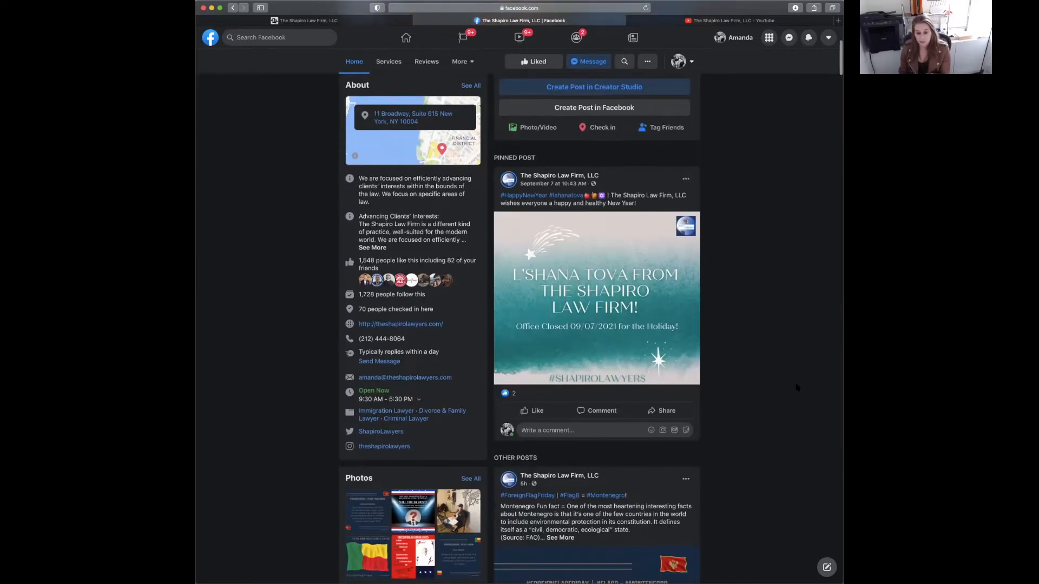
scroll(down, 3)
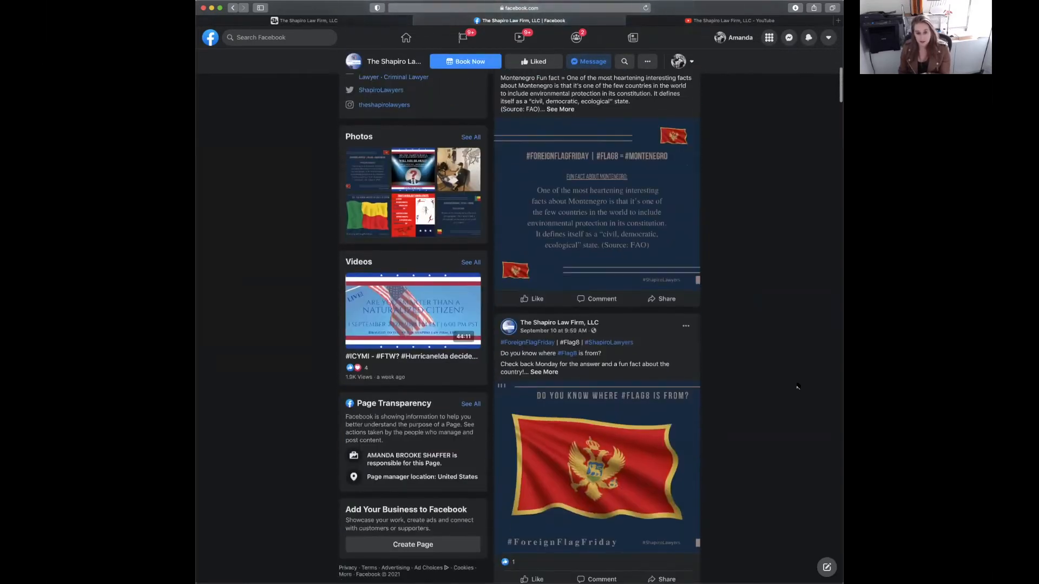
scroll(down, 3)
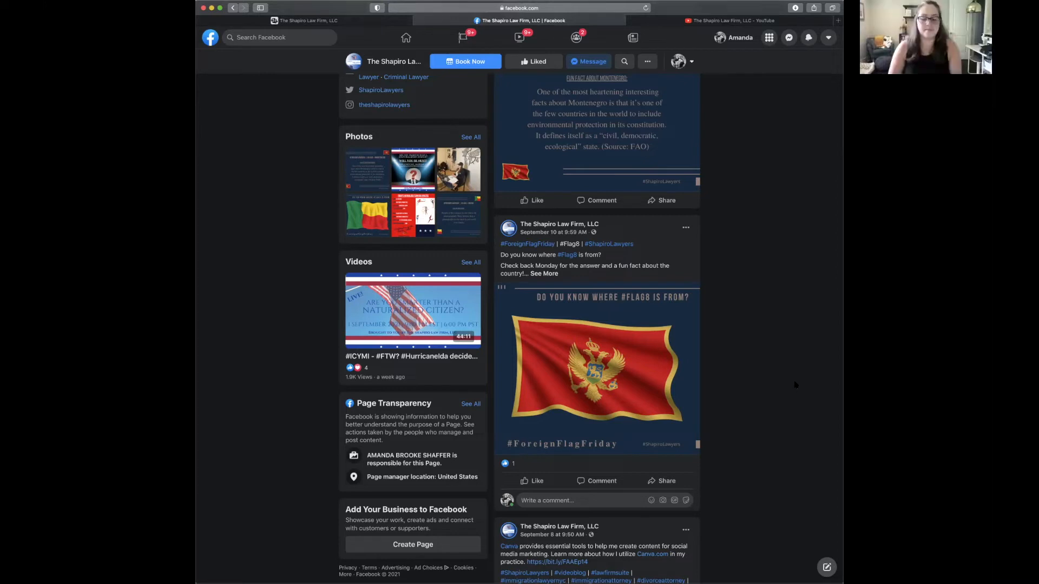
mouse_move(740, 254)
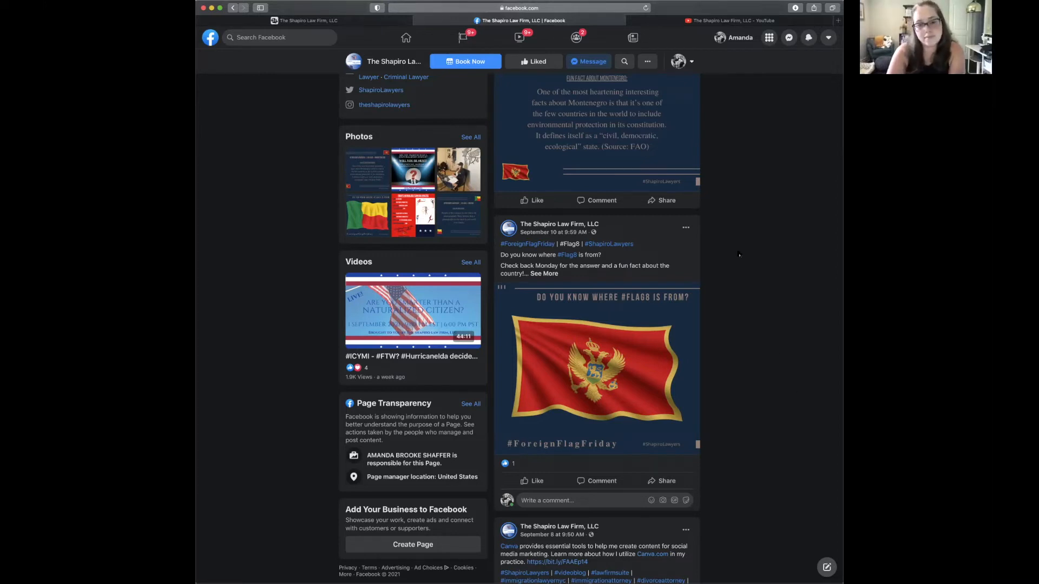
scroll(down, 3)
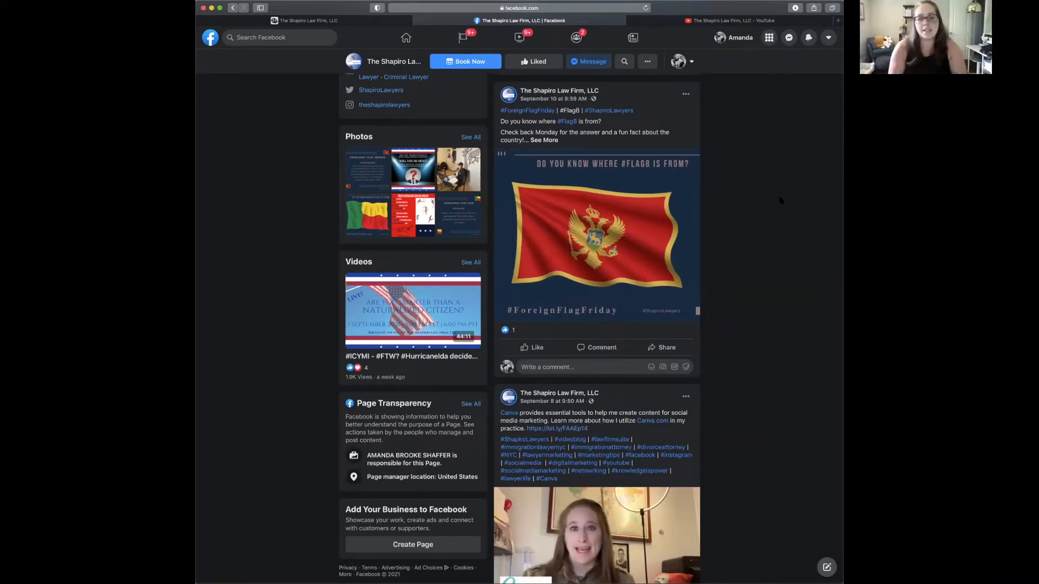
scroll(down, 3)
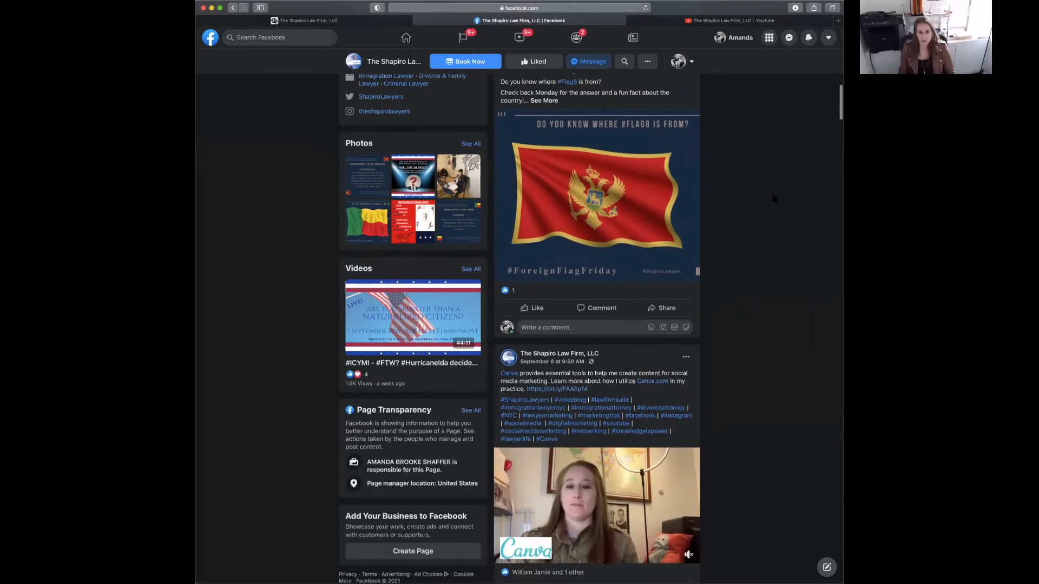
scroll(up, 3)
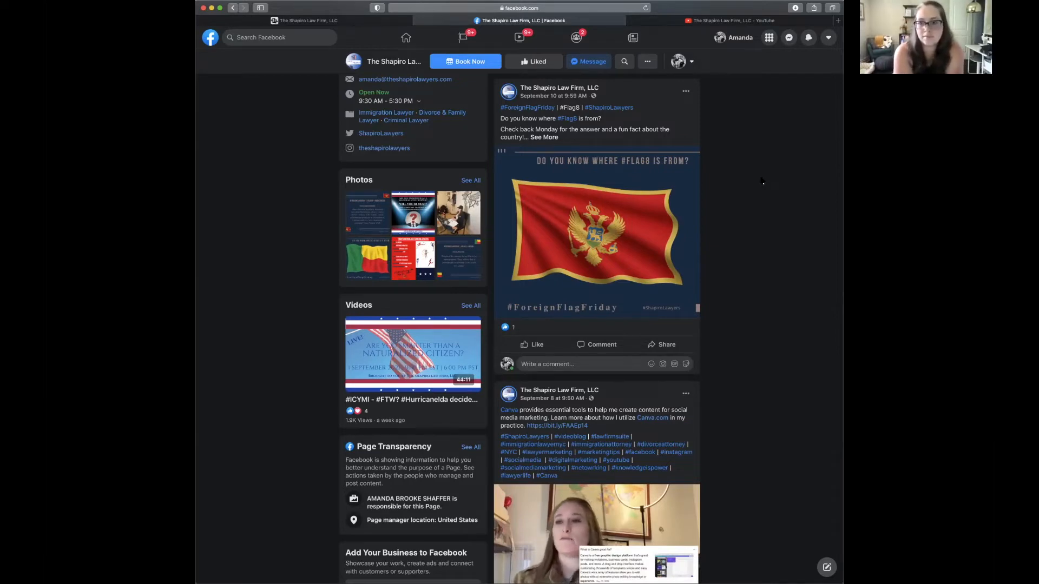
scroll(up, 3)
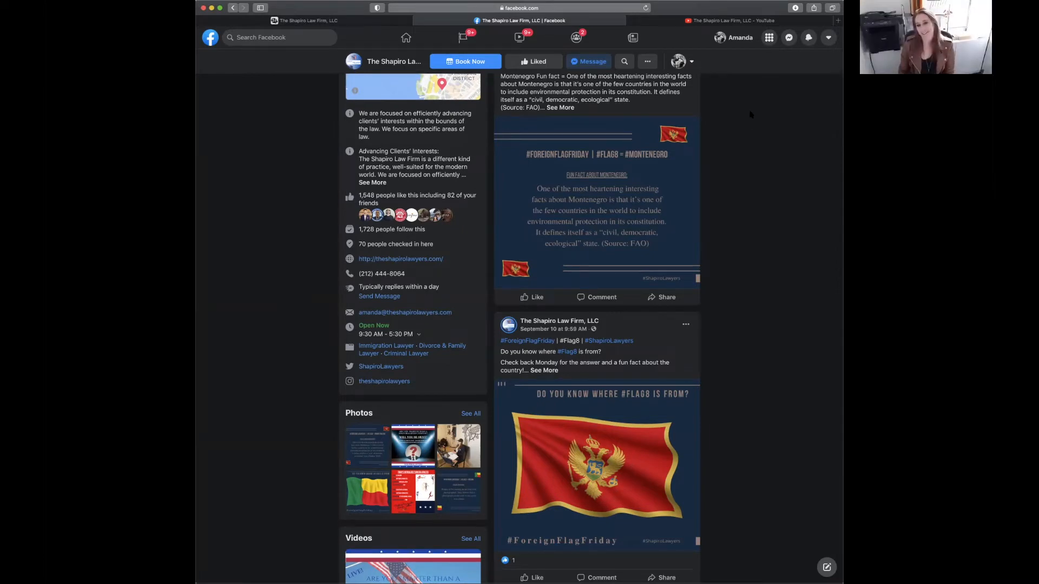
scroll(down, 3)
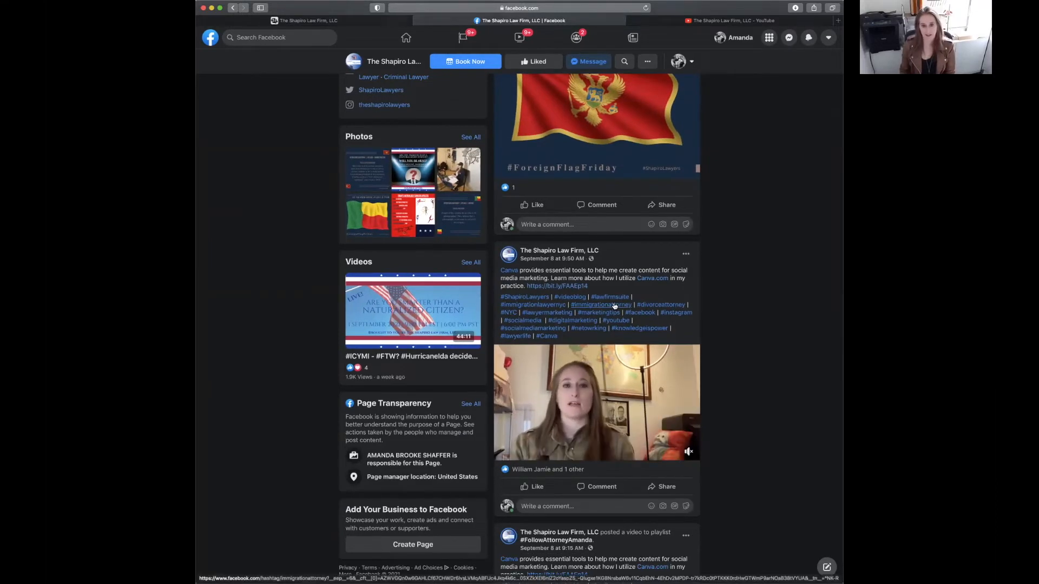
scroll(down, 3)
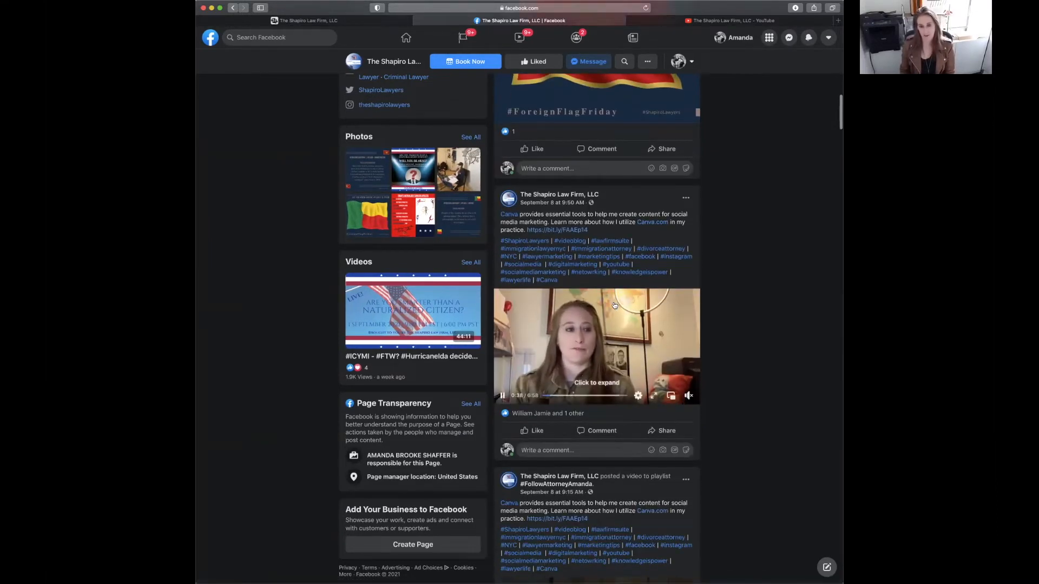
scroll(down, 3)
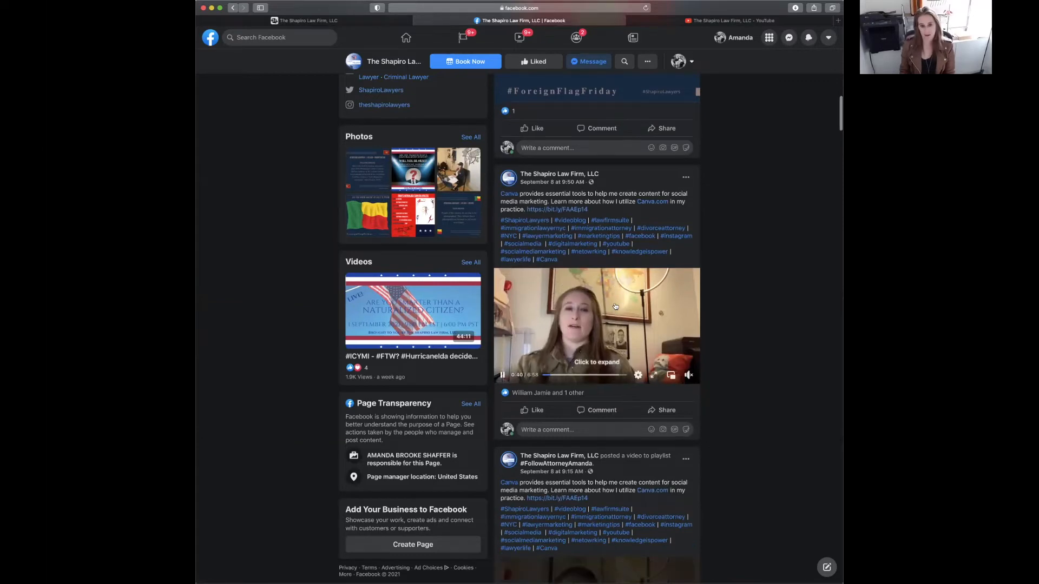
scroll(down, 3)
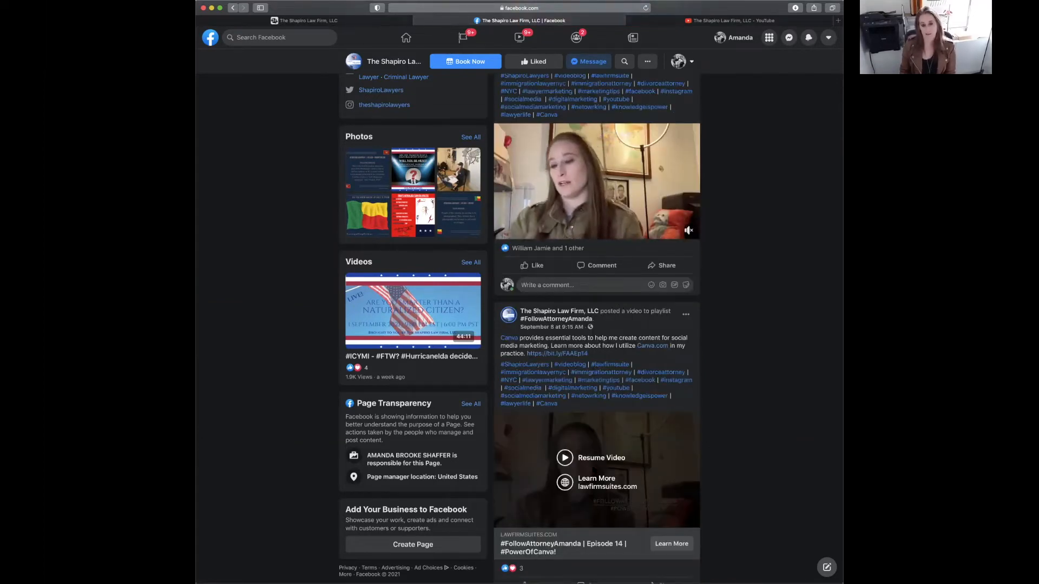
scroll(up, 3)
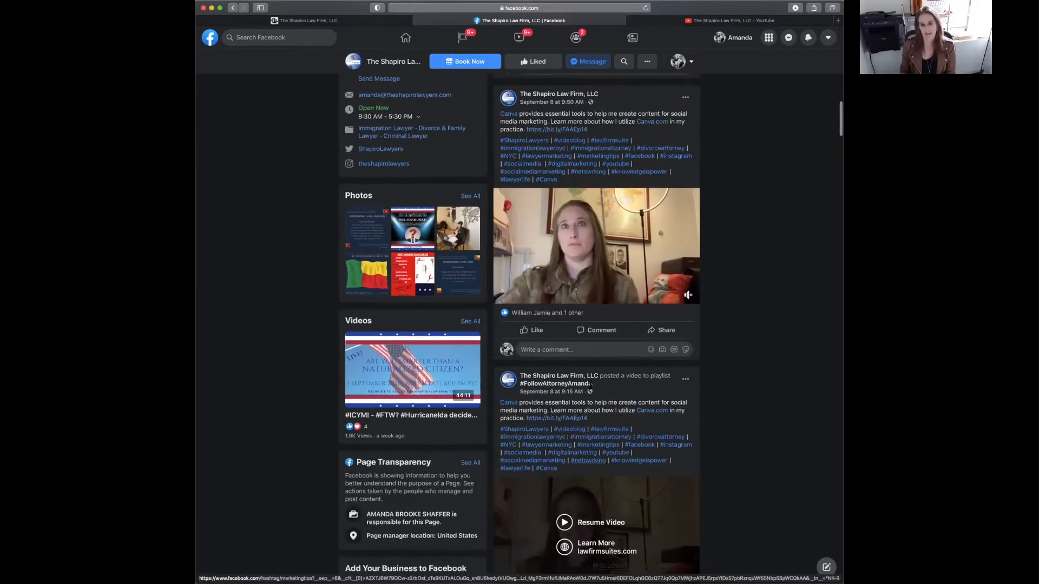
scroll(down, 3)
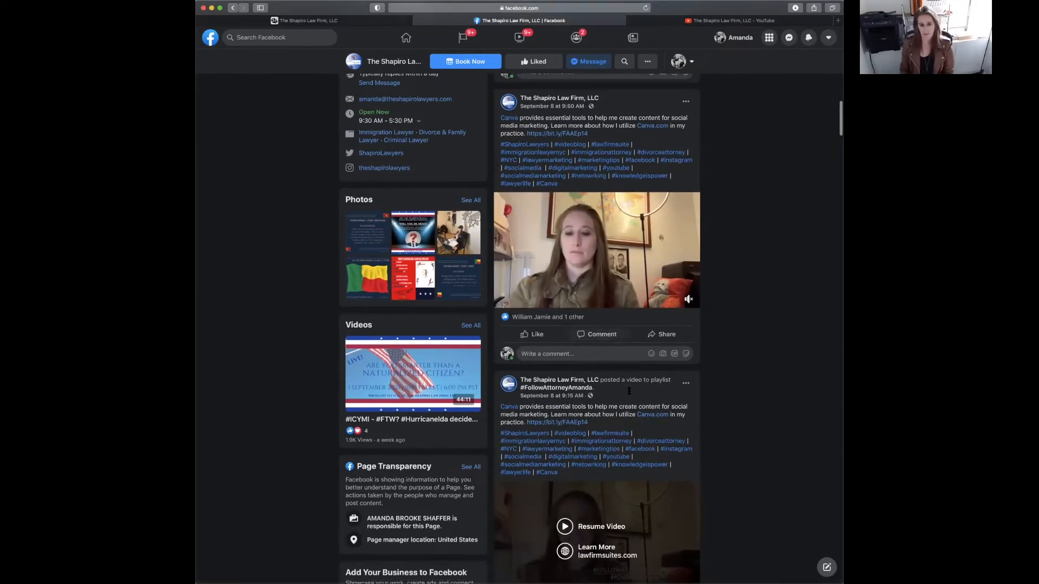
scroll(down, 3)
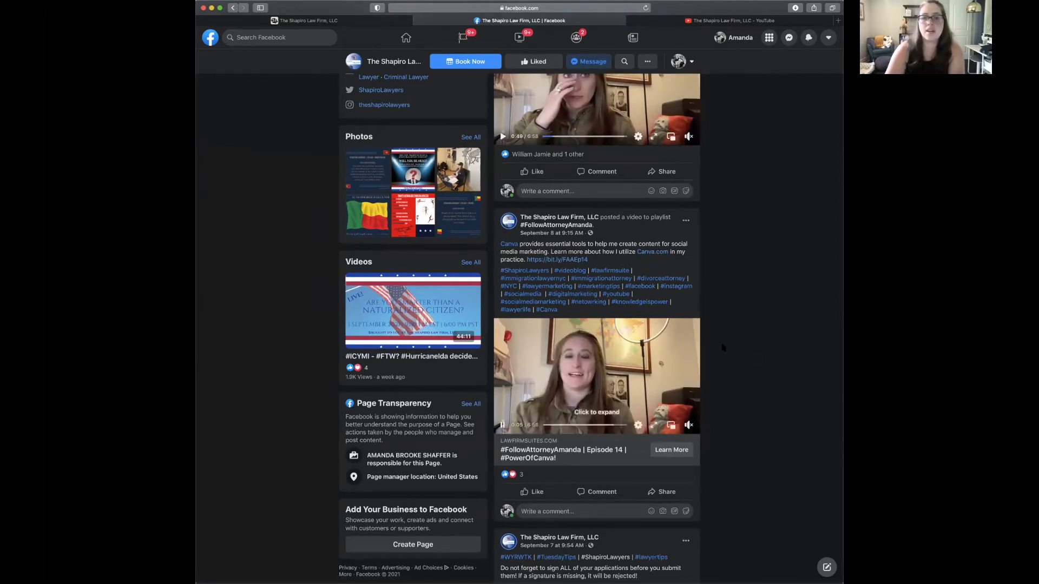
scroll(up, 3)
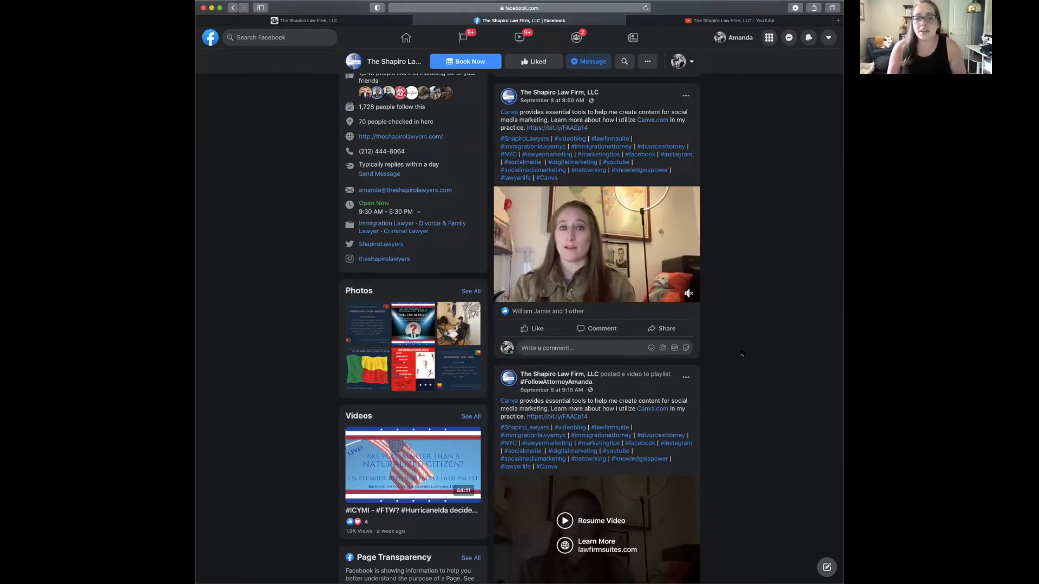
scroll(down, 3)
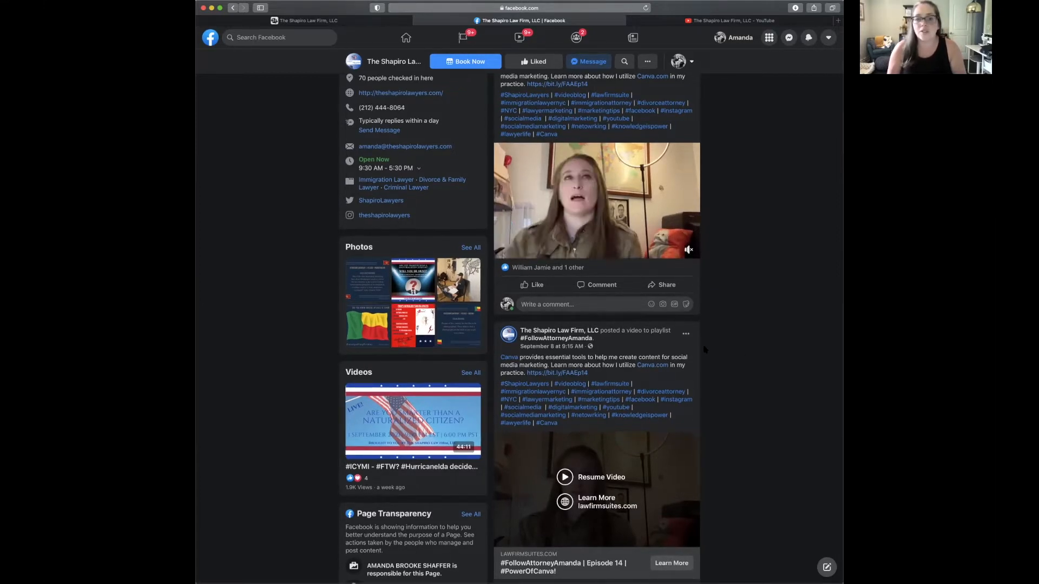
scroll(down, 3)
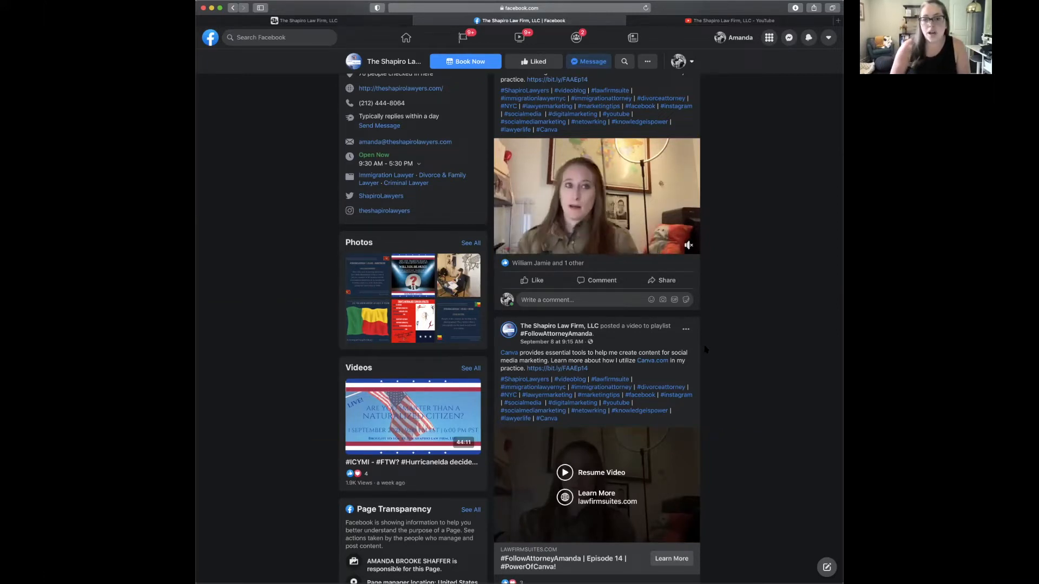
scroll(down, 3)
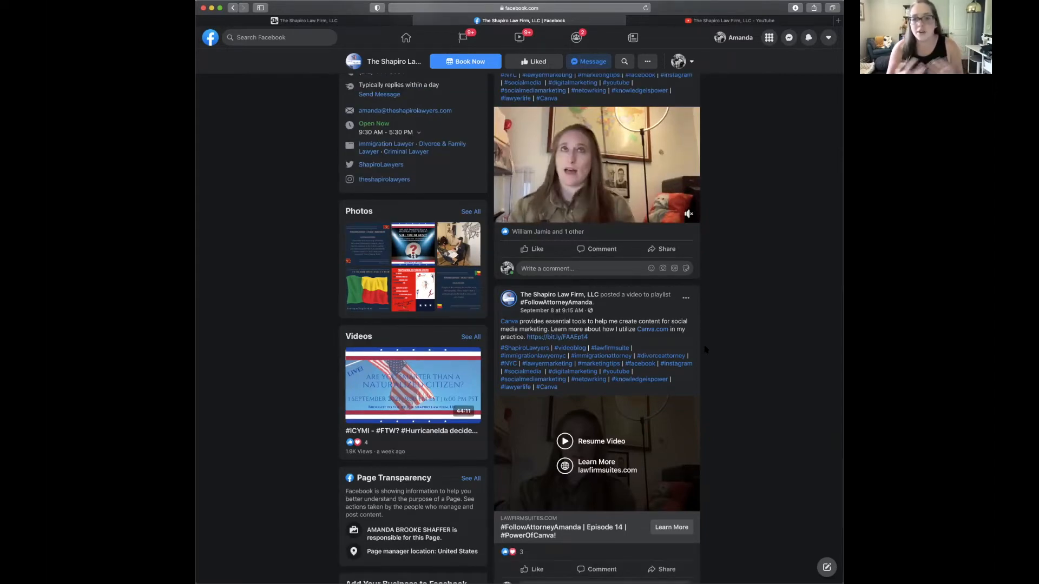
scroll(up, 3)
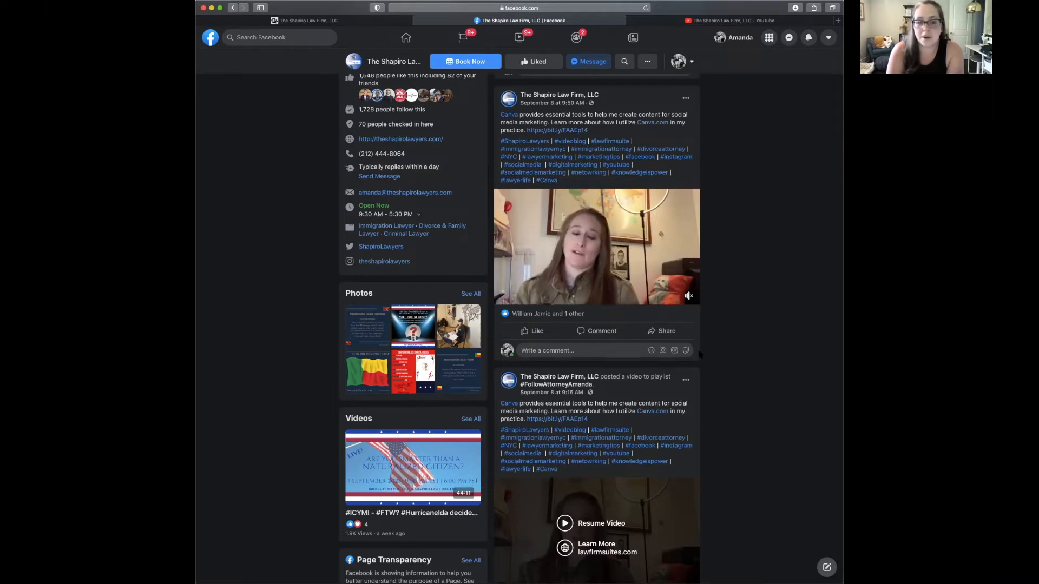
Delete the duplicate Canva video post from its three-dot menu
click(686, 380)
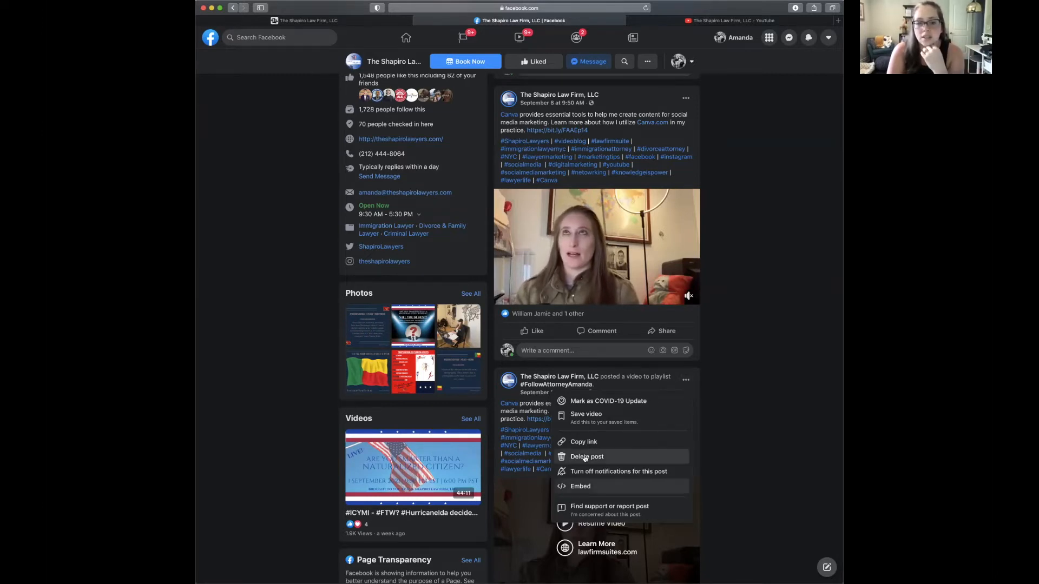
click(587, 457)
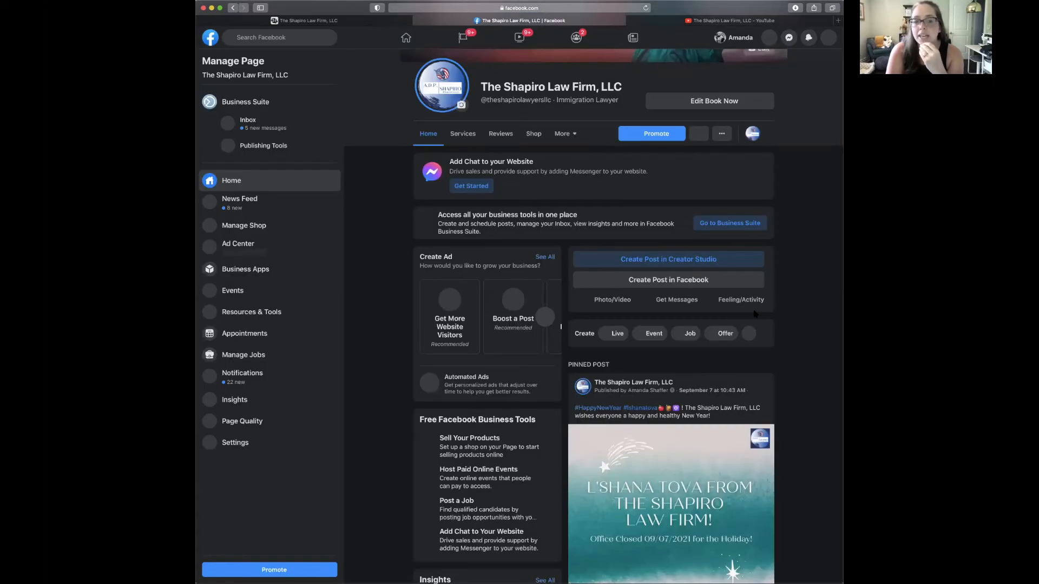
Scroll the feed down to the Sept 8 Canva video post with its bit.ly link
scroll(down, 3)
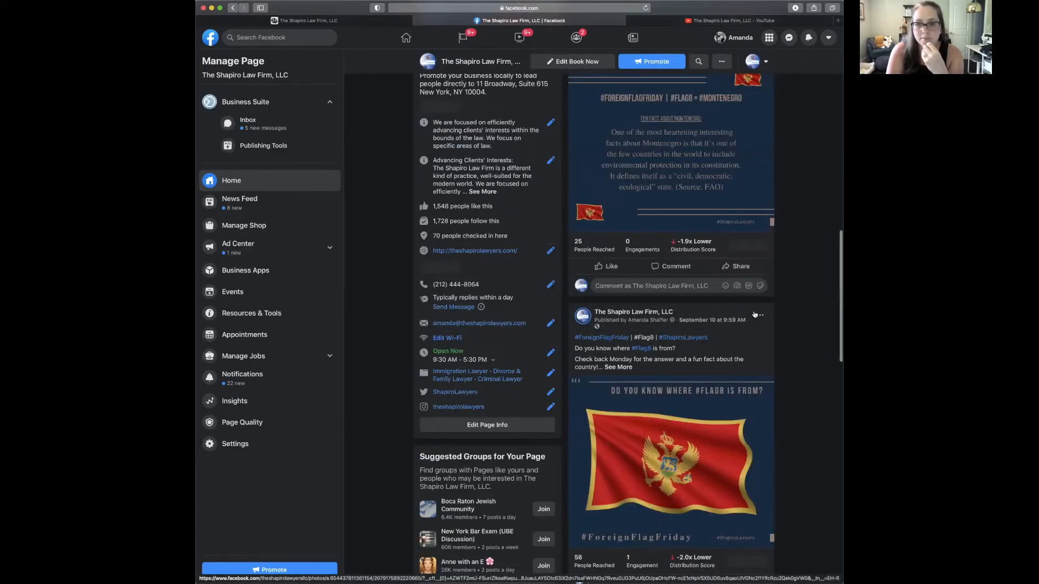
scroll(down, 3)
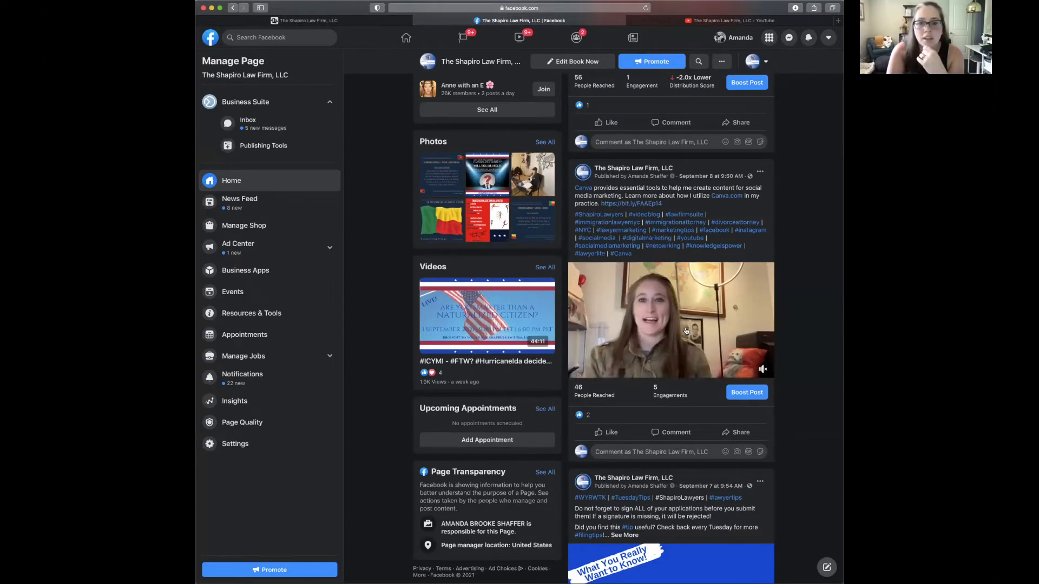
click(669, 319)
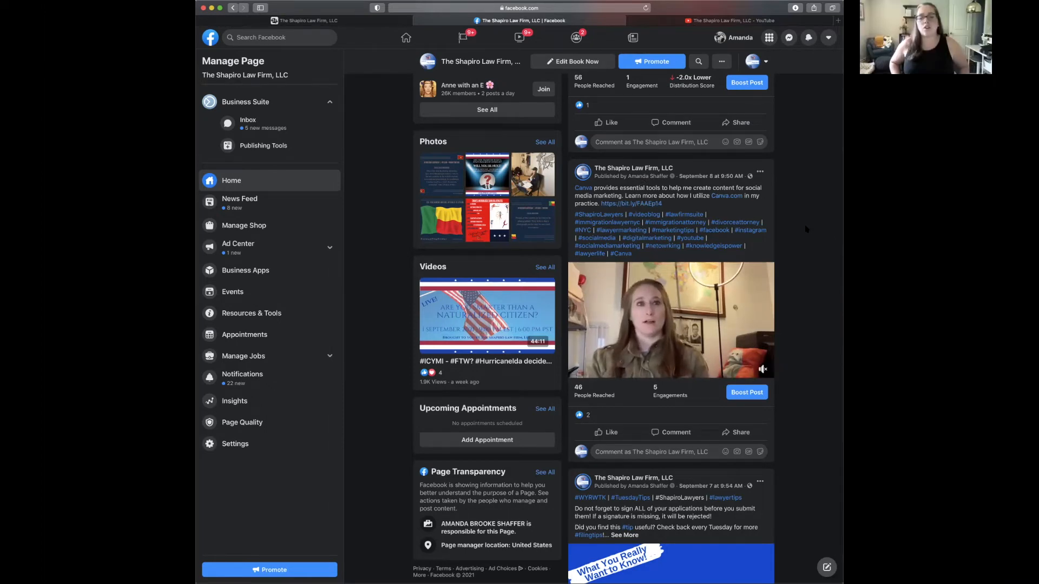
scroll(down, 3)
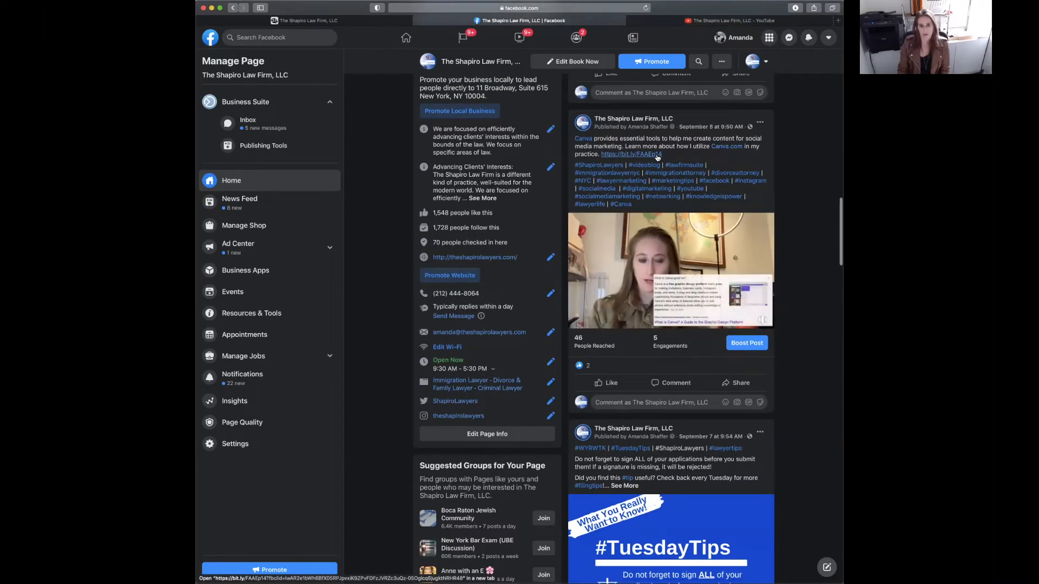
Open the Canva post's bit.ly link to the #PowerOfCanva article in a new tab
click(630, 154)
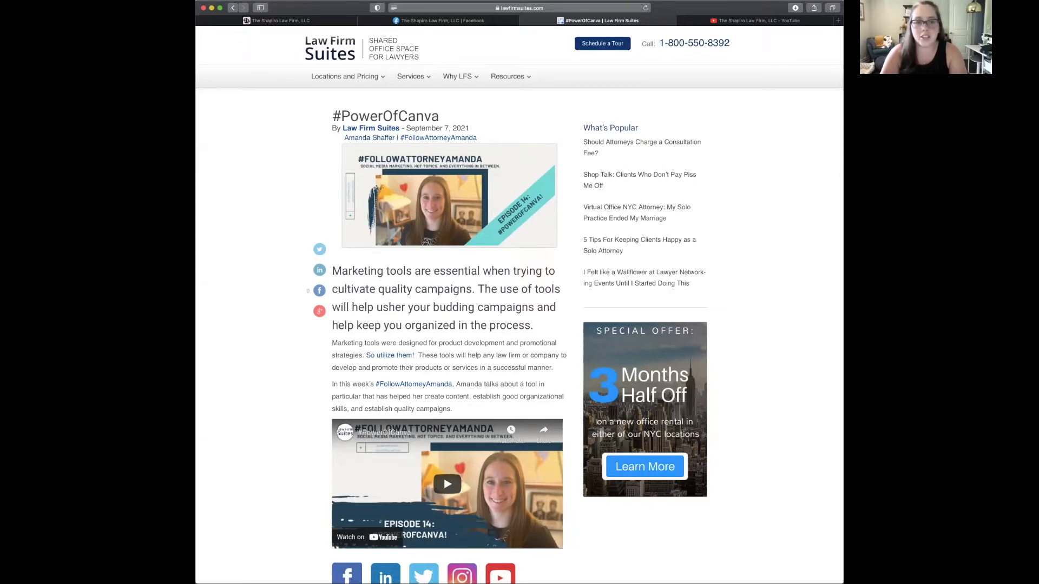
Switch back to the Facebook tab and scroll past the Canva post to the #TuesdayTips post
click(440, 20)
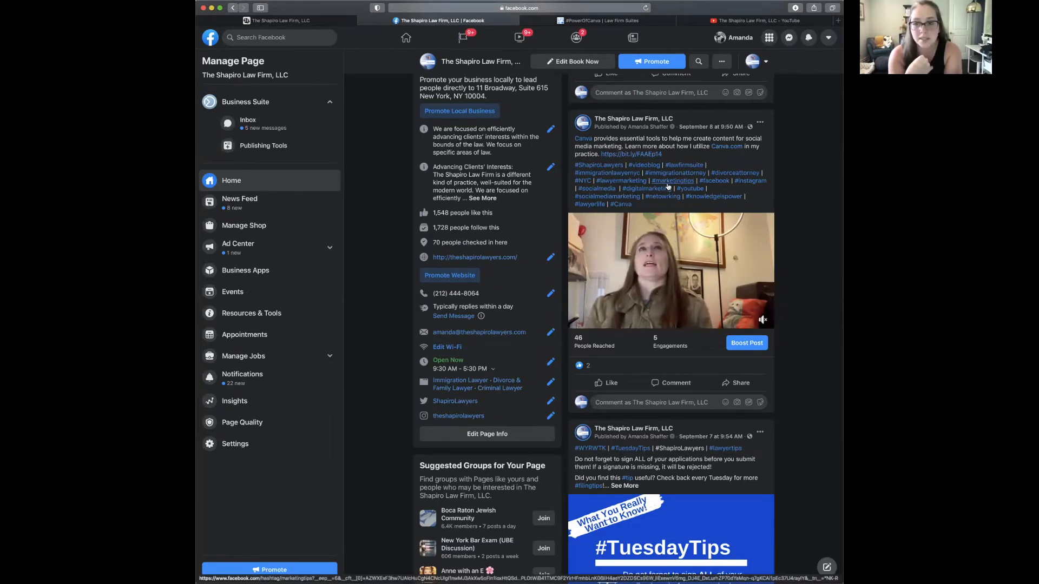
mouse_move(644, 188)
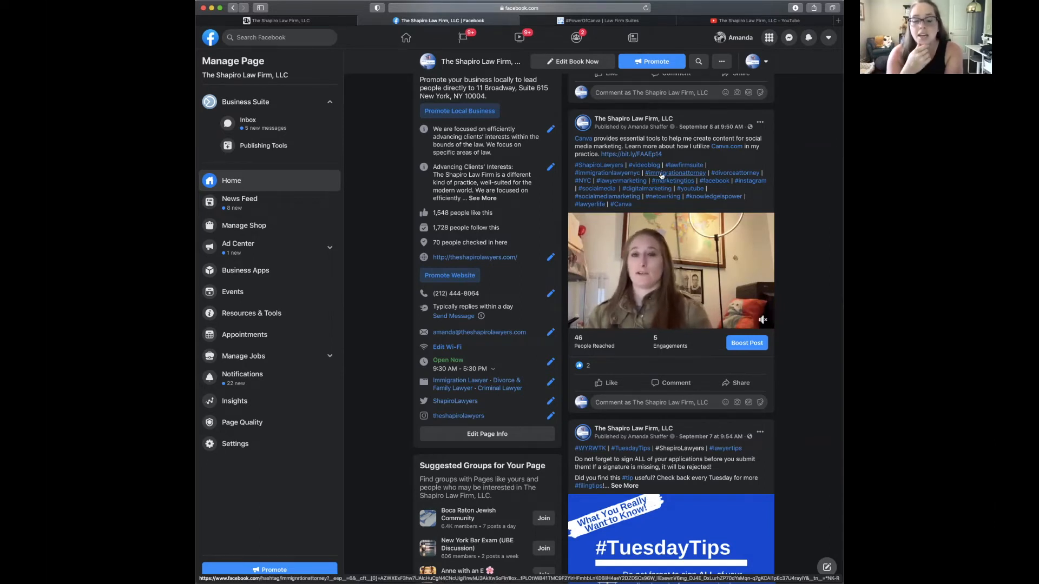
scroll(down, 3)
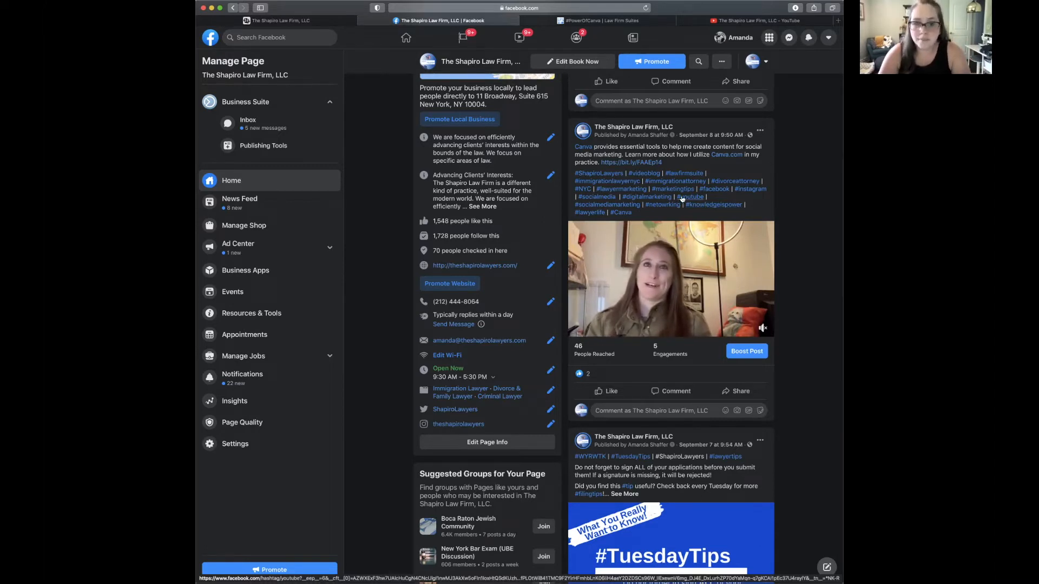
click(670, 278)
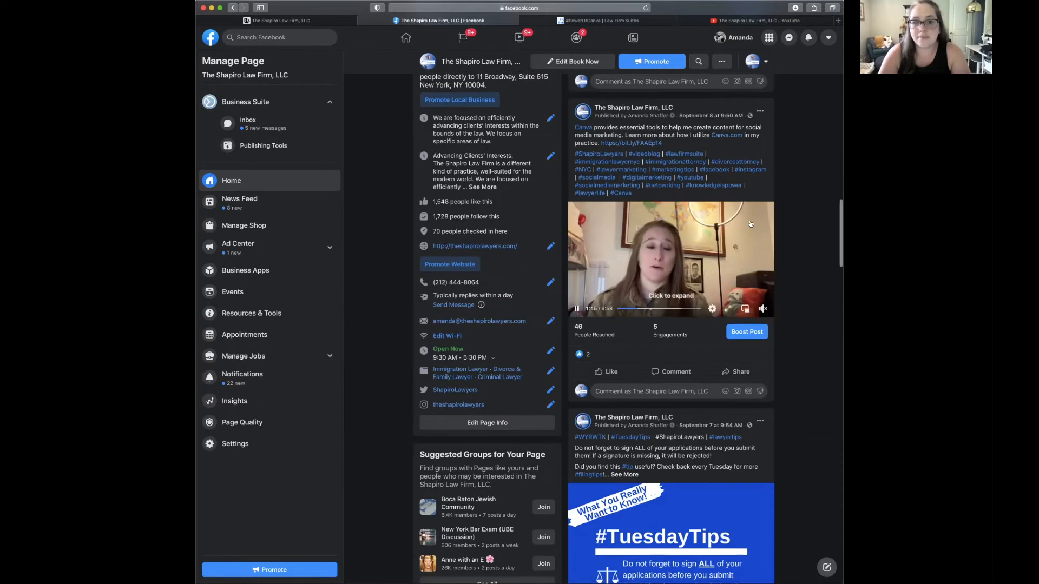
scroll(down, 3)
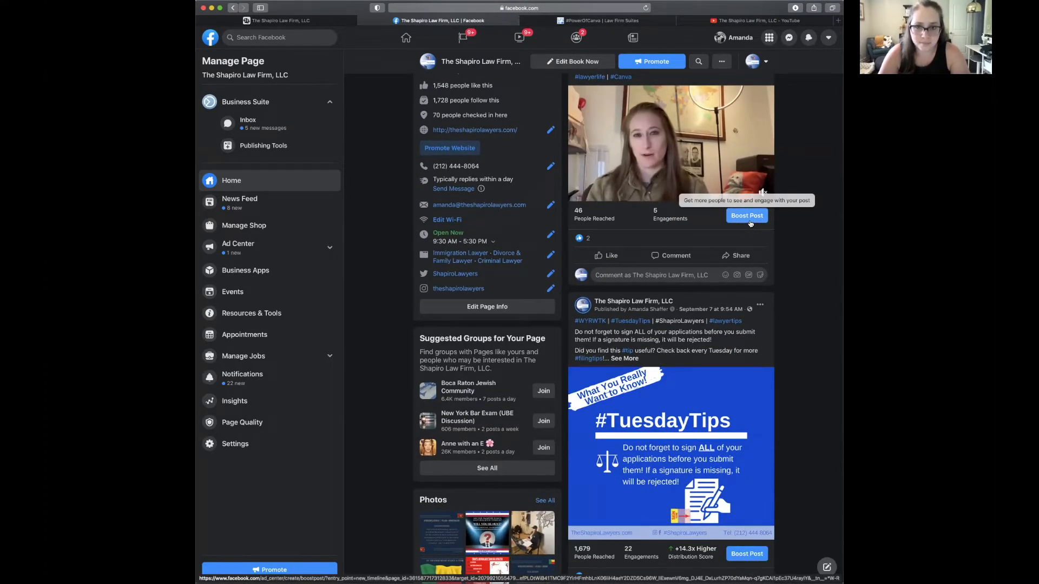
scroll(down, 3)
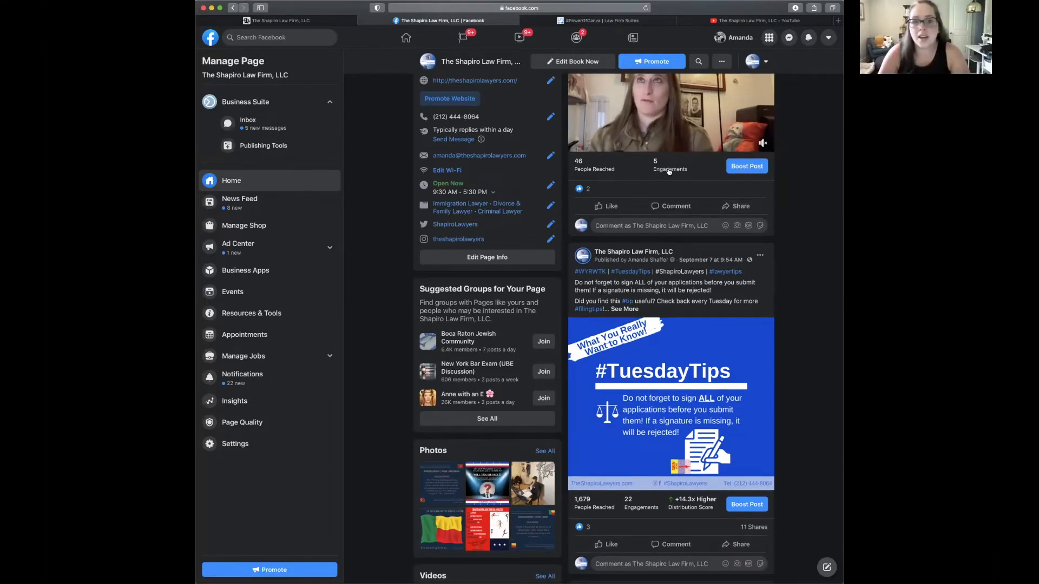
scroll(up, 3)
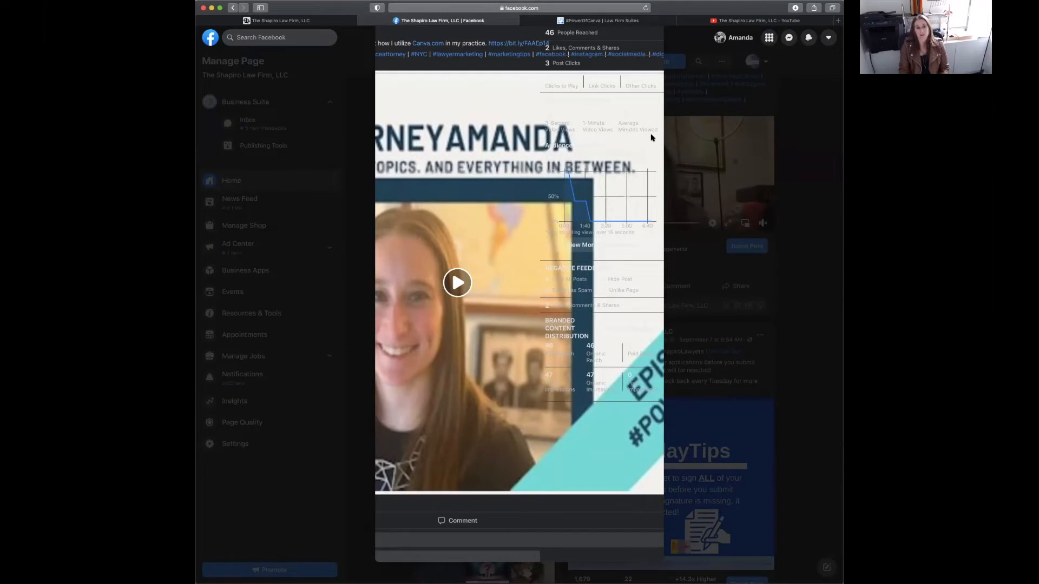
mouse_move(650, 137)
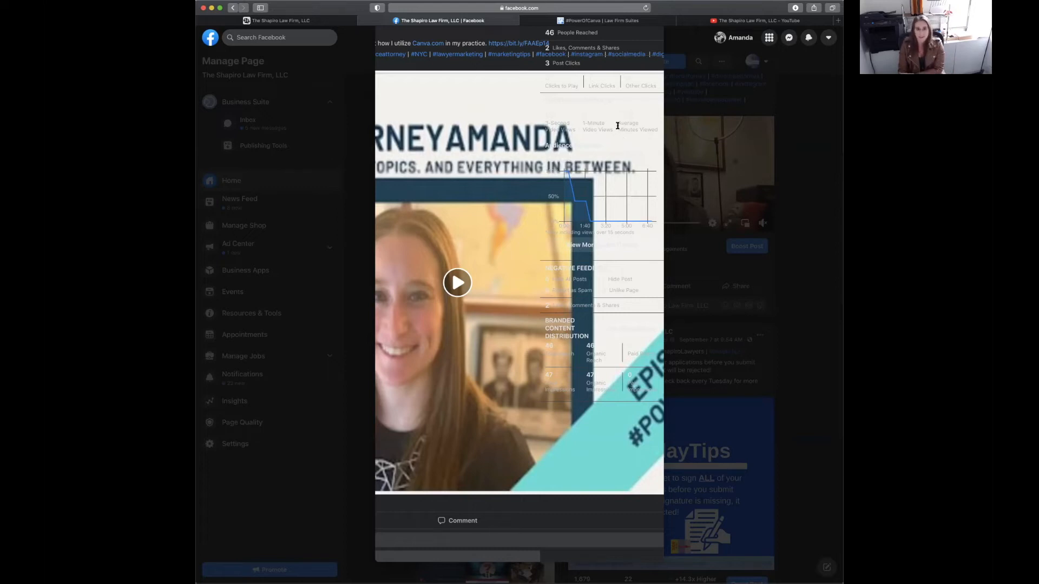
mouse_move(615, 131)
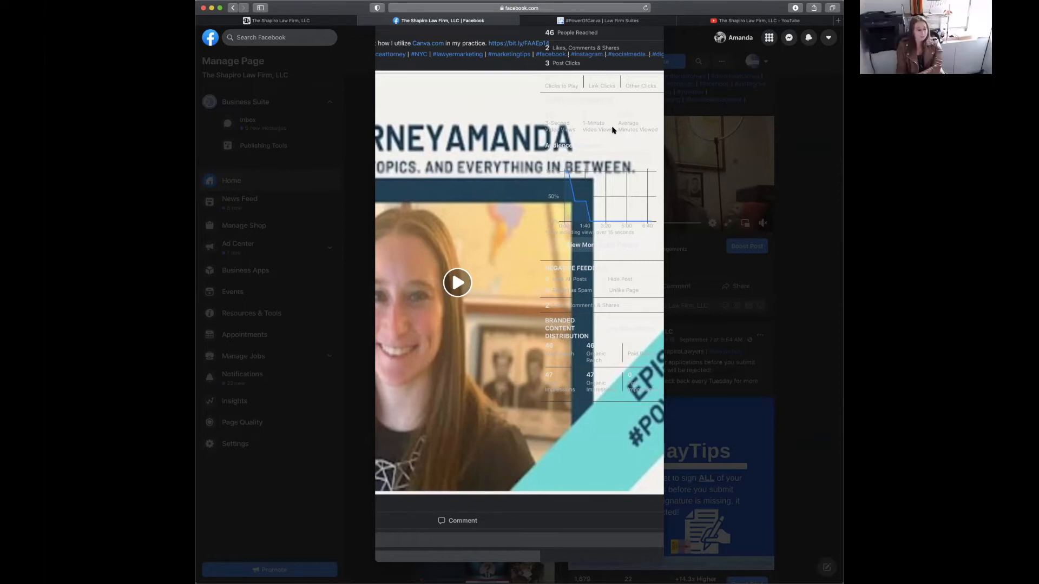
mouse_move(611, 126)
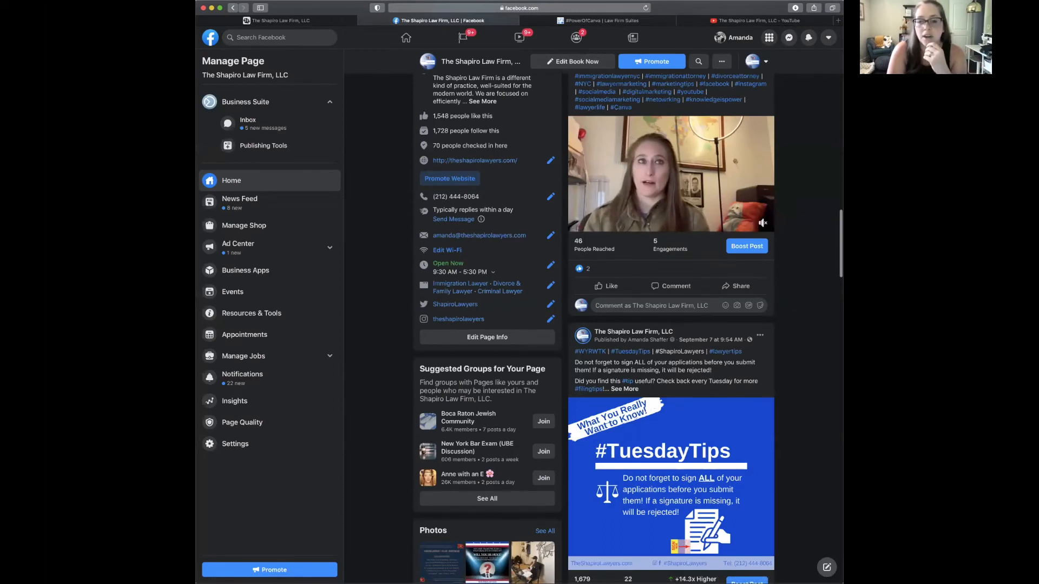
Review and close the Canva post's performance details, then scroll down to the #TuesdayTips post
click(670, 172)
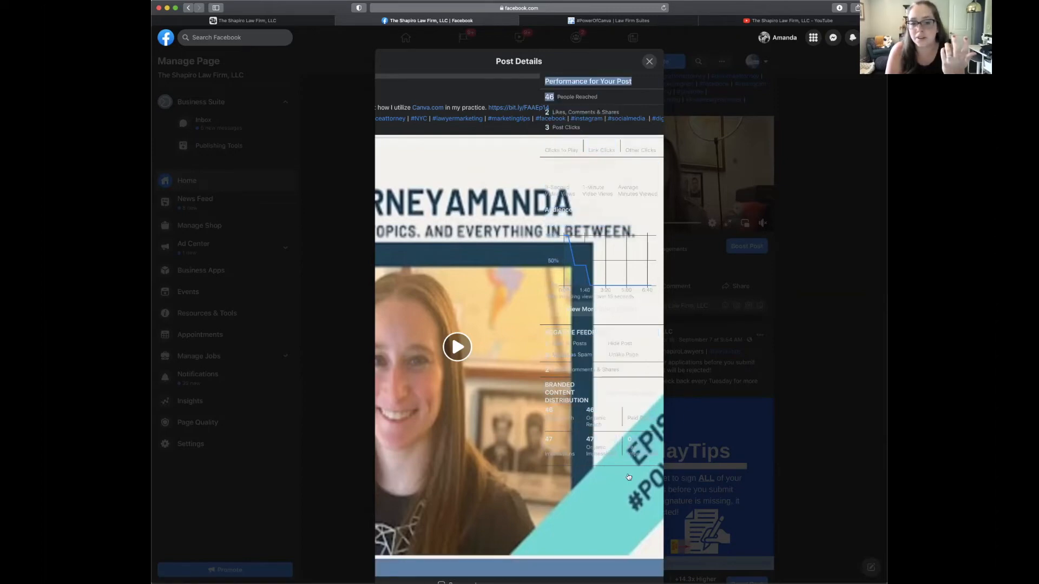
click(649, 60)
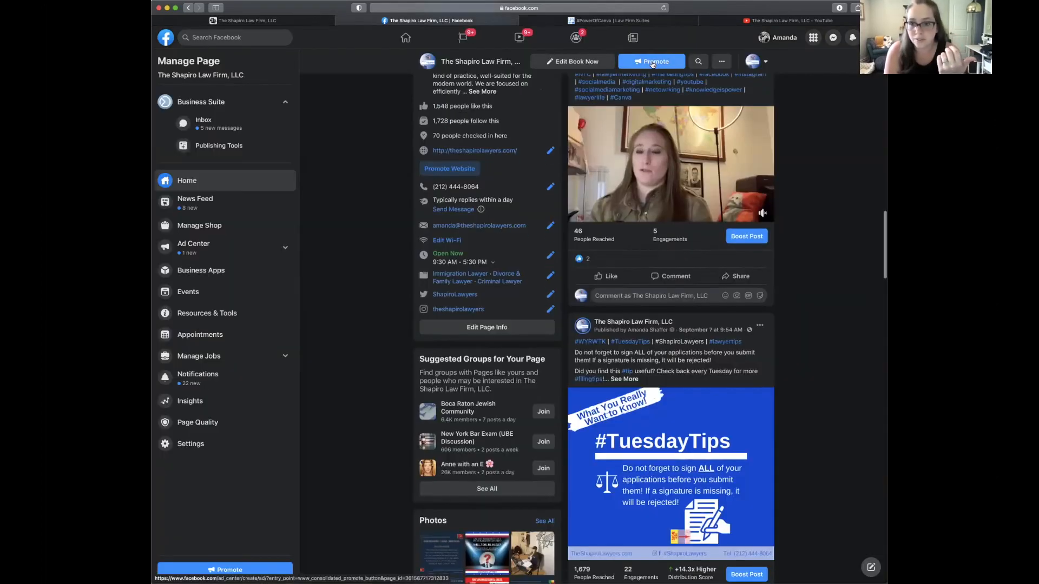
scroll(down, 3)
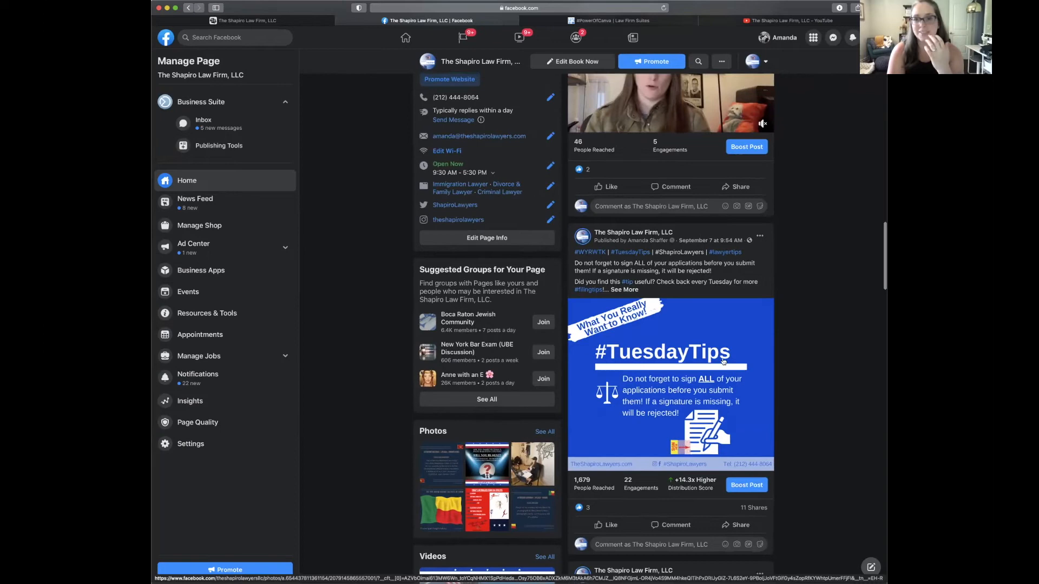
scroll(down, 3)
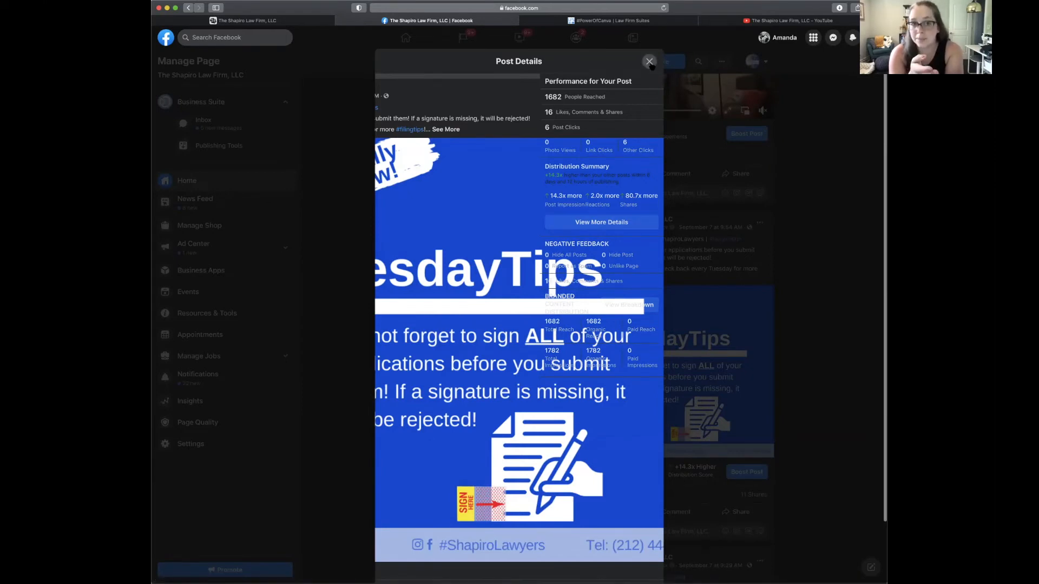
click(649, 61)
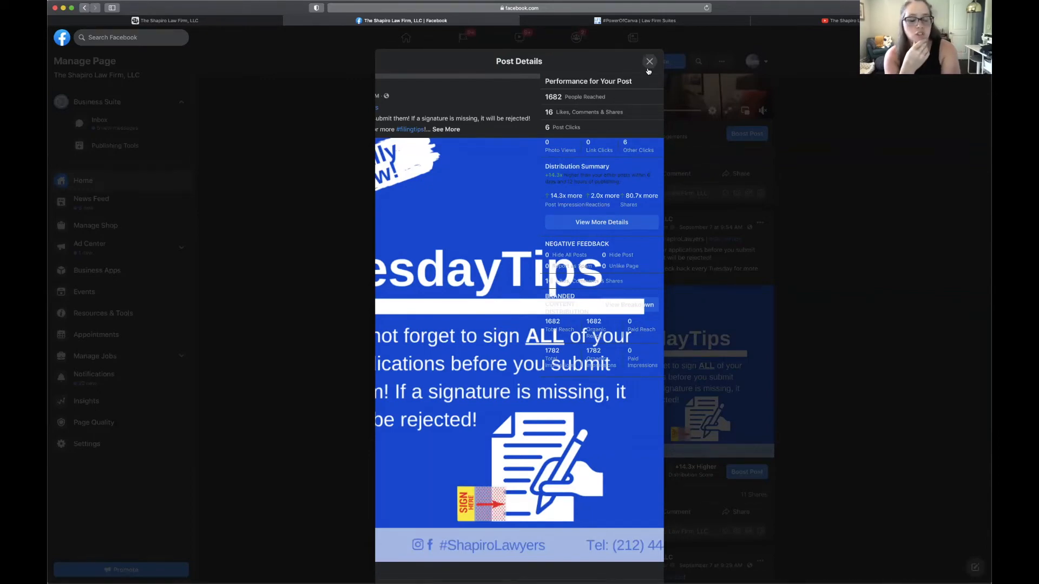
Close the #TuesdayTips post details and open the page's Insights overview
click(649, 61)
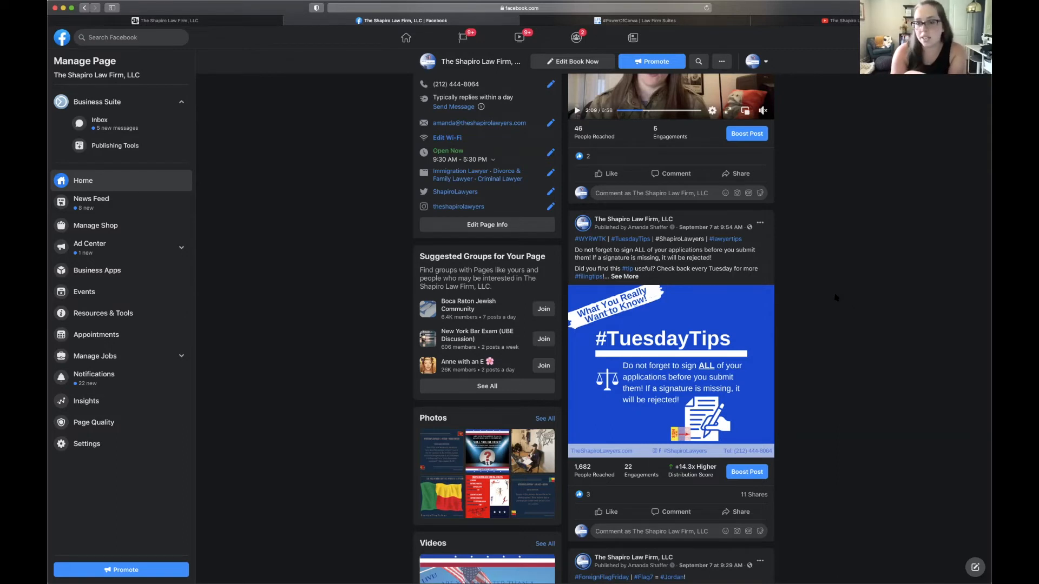
mouse_move(830, 298)
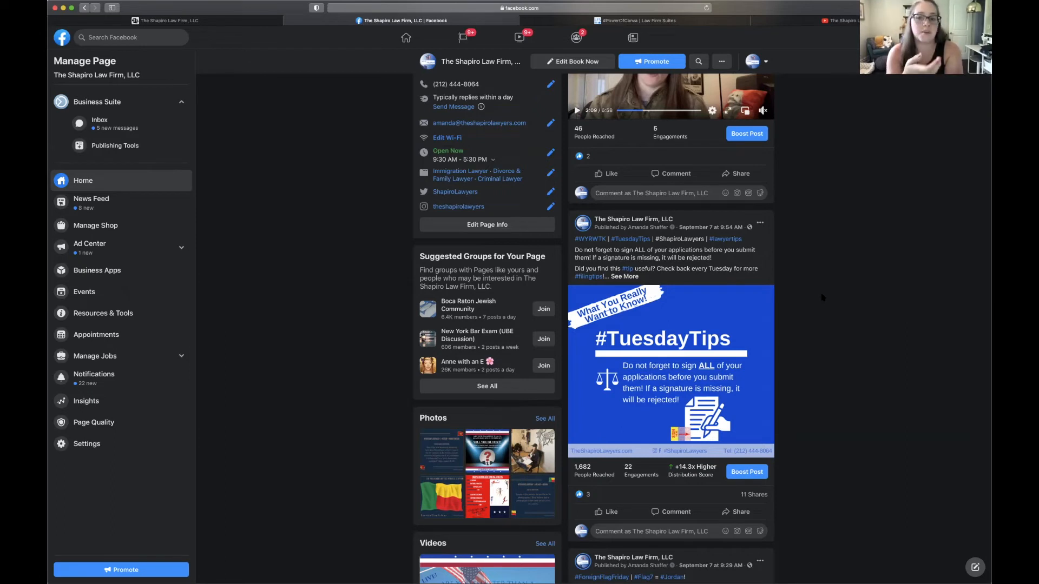
mouse_move(783, 314)
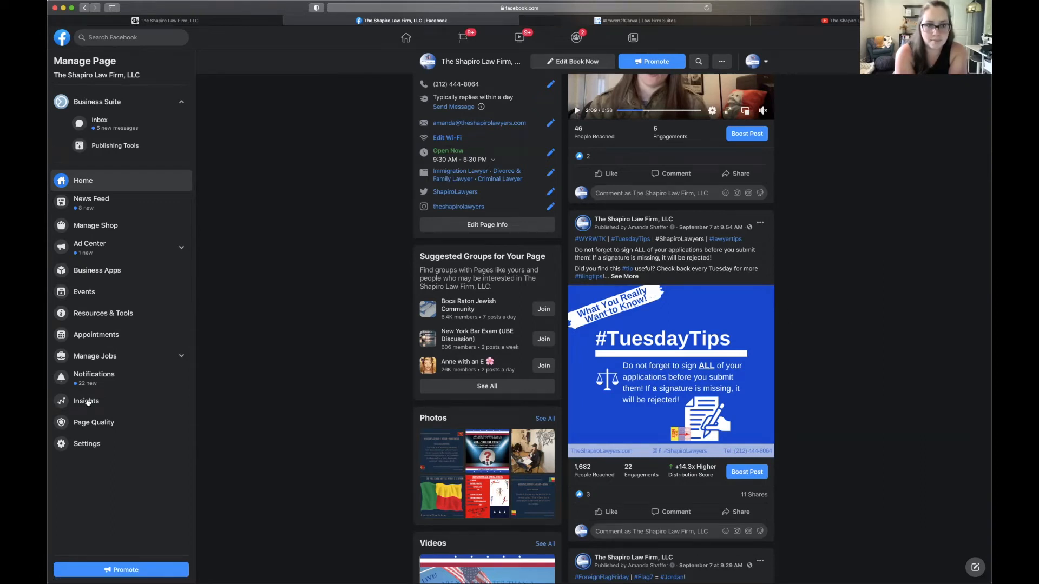
click(85, 400)
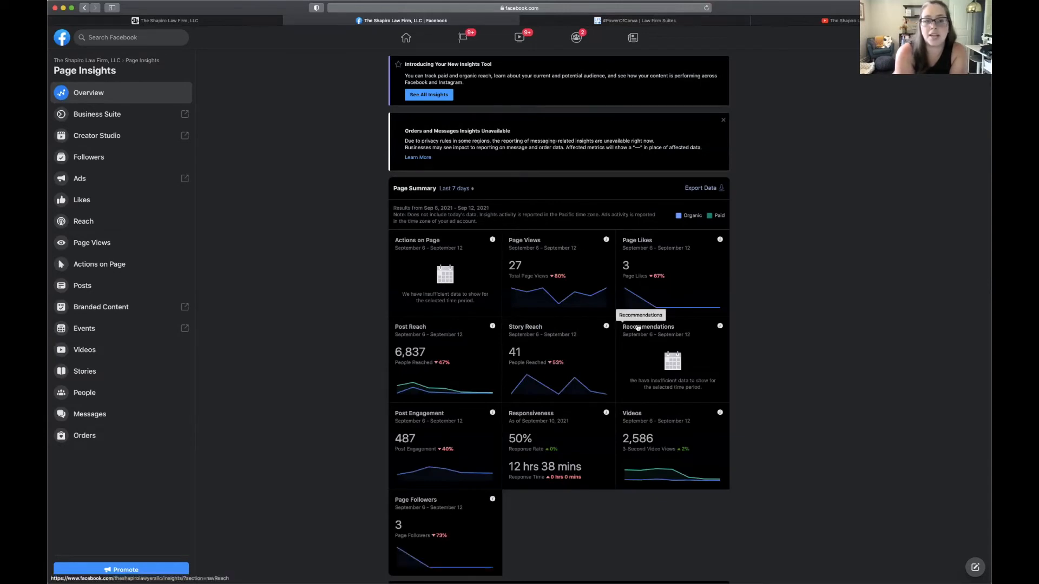
mouse_move(824, 360)
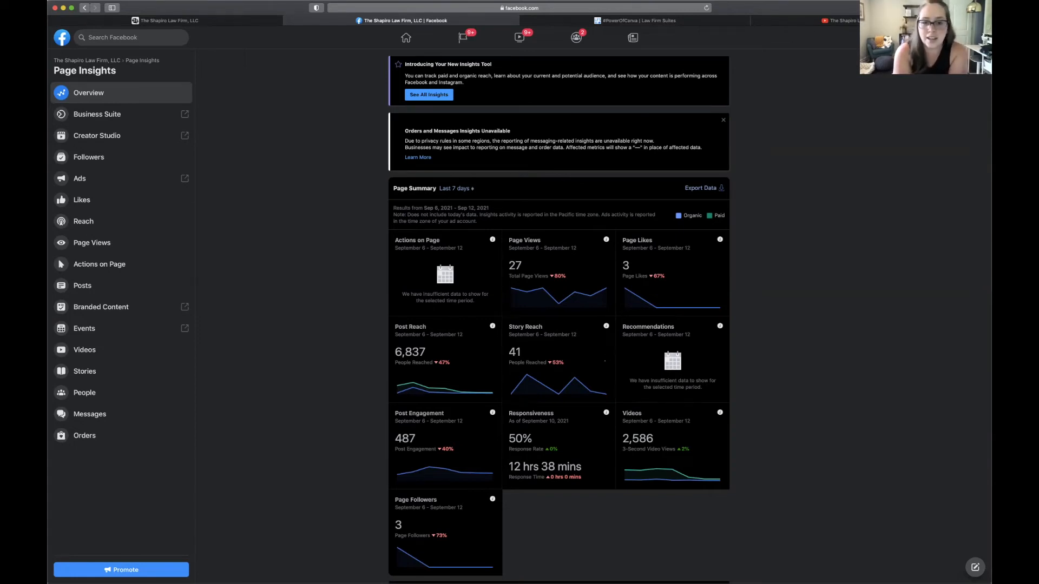
mouse_move(493, 325)
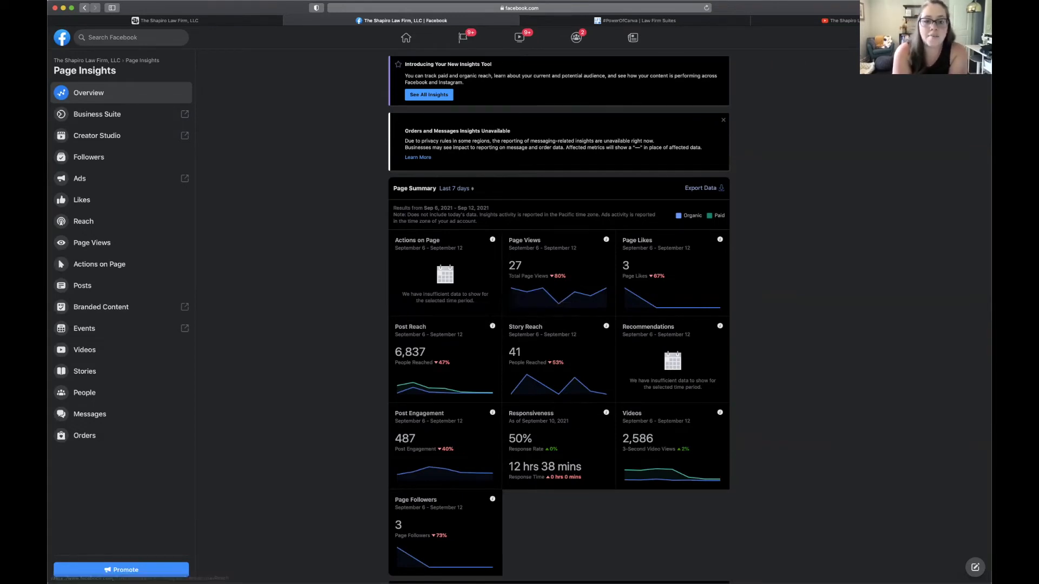
mouse_move(491, 327)
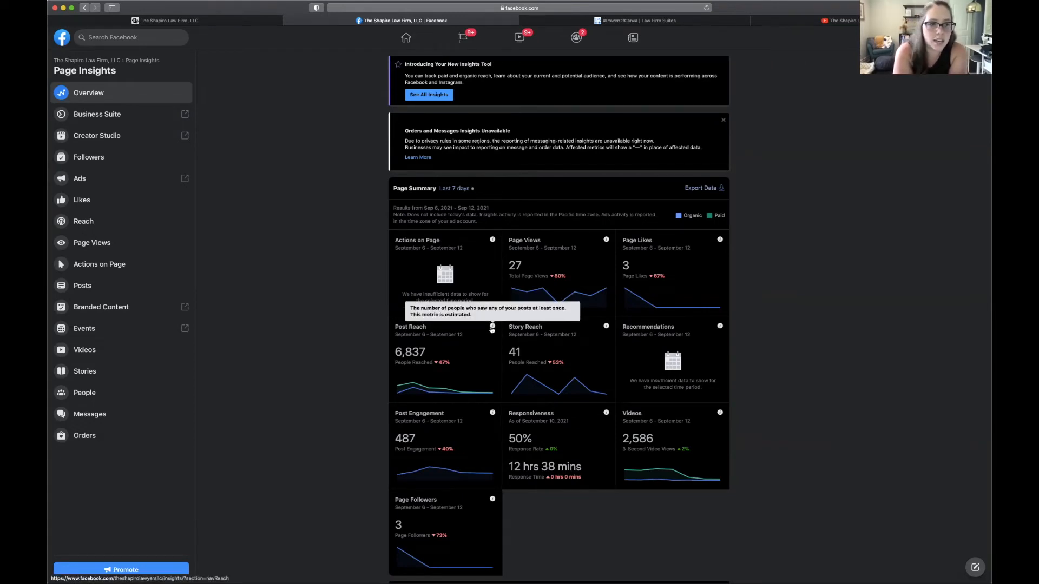
mouse_move(326, 327)
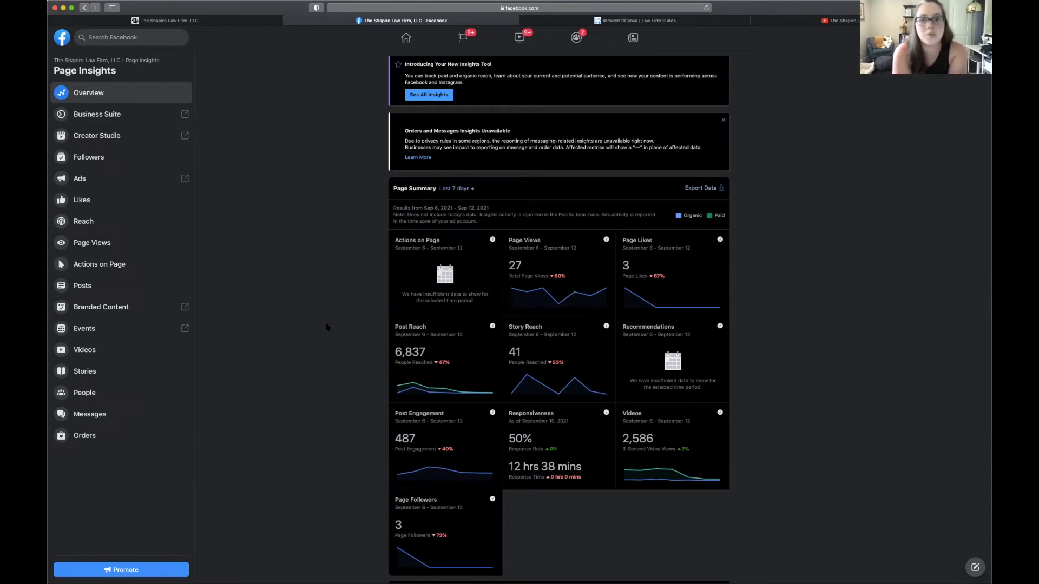
mouse_move(334, 324)
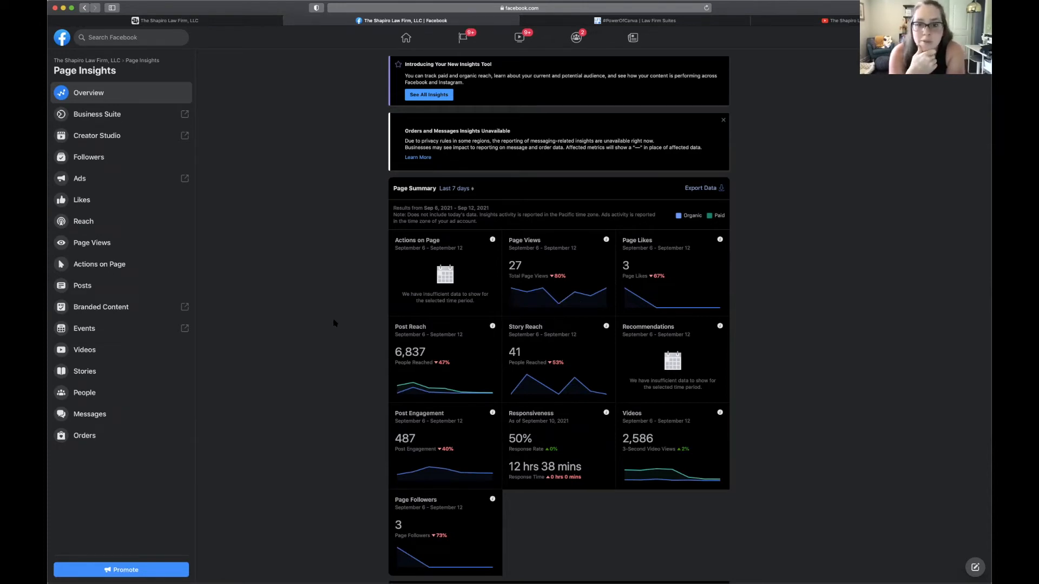
Scroll Page Insights down to the When Your Fans Are Online chart and All Posts Published table
scroll(down, 3)
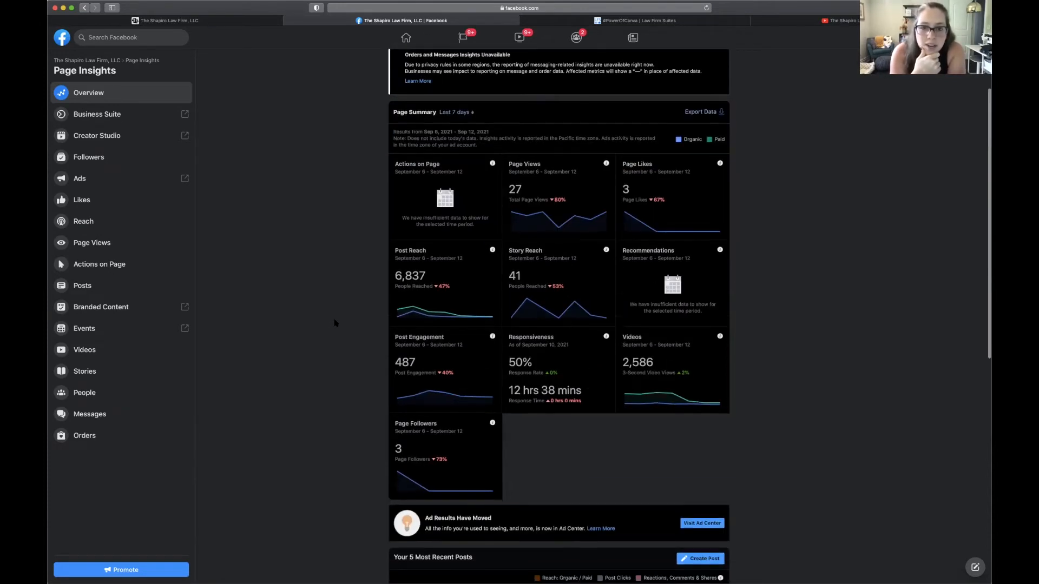
scroll(down, 3)
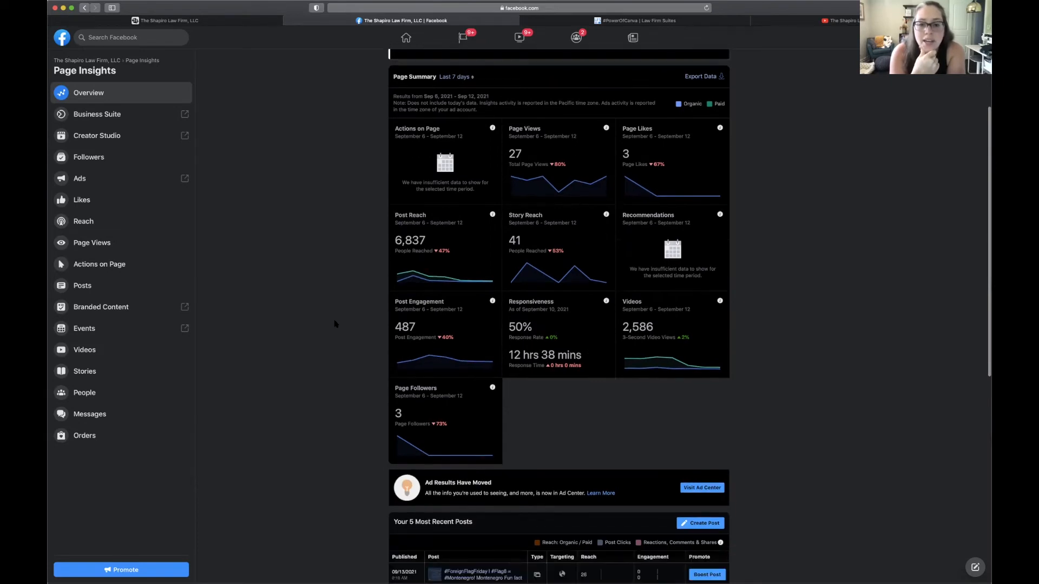
scroll(down, 3)
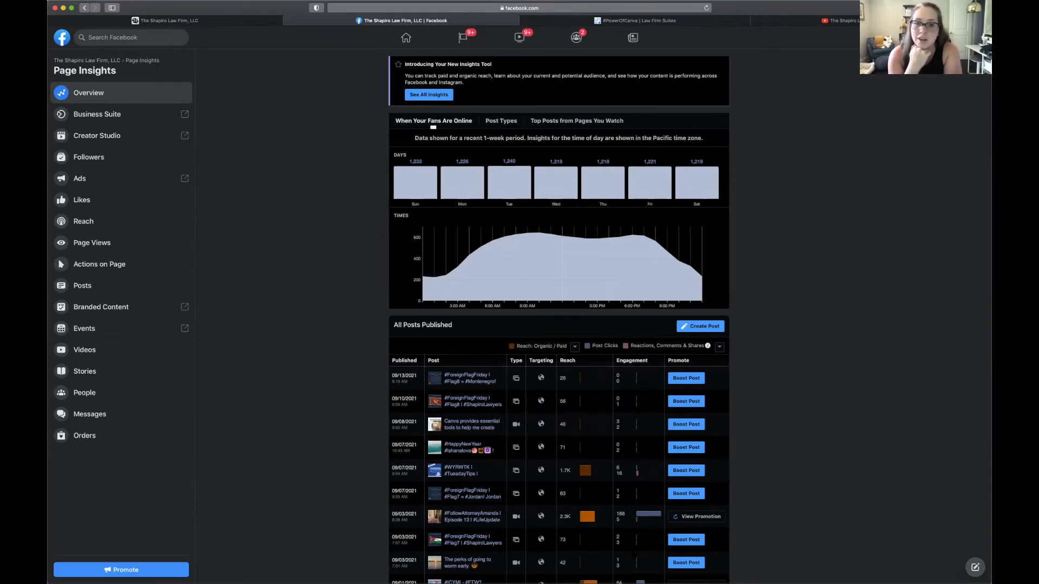
mouse_move(920, 413)
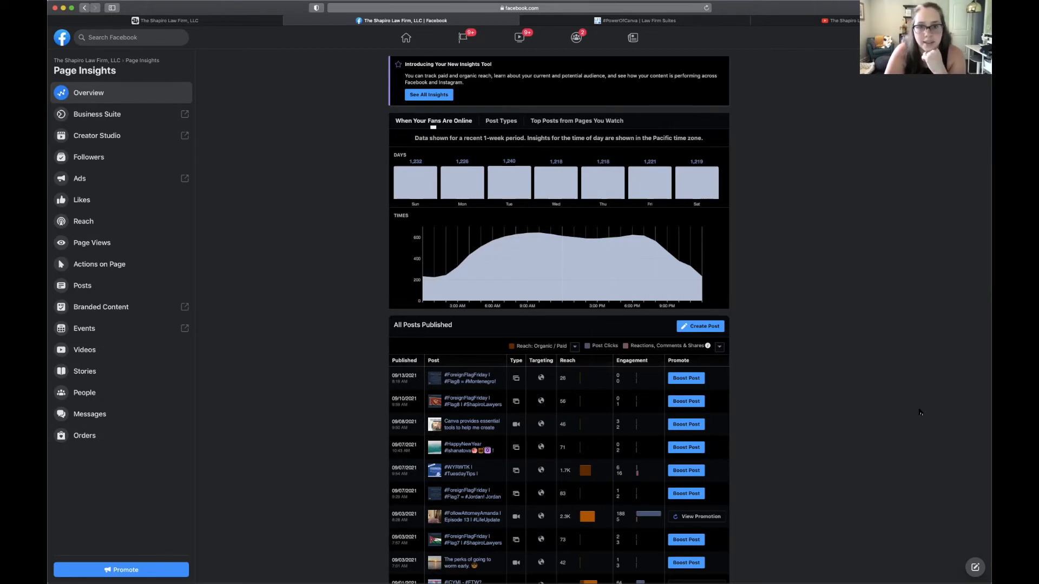
Switch Insights to Post Types, comparing photo, link, video and status reach and engagement
click(501, 120)
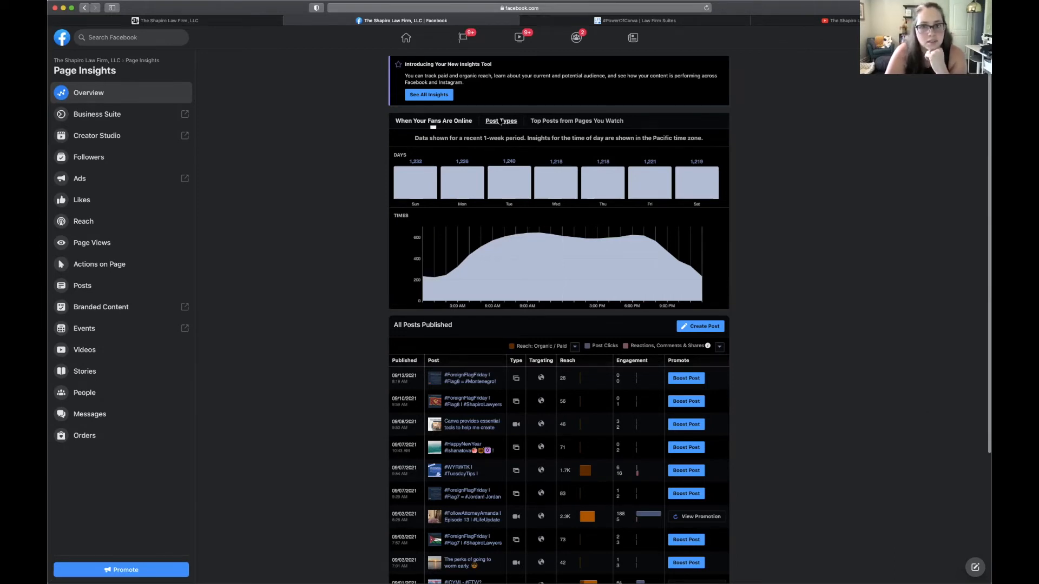
click(501, 121)
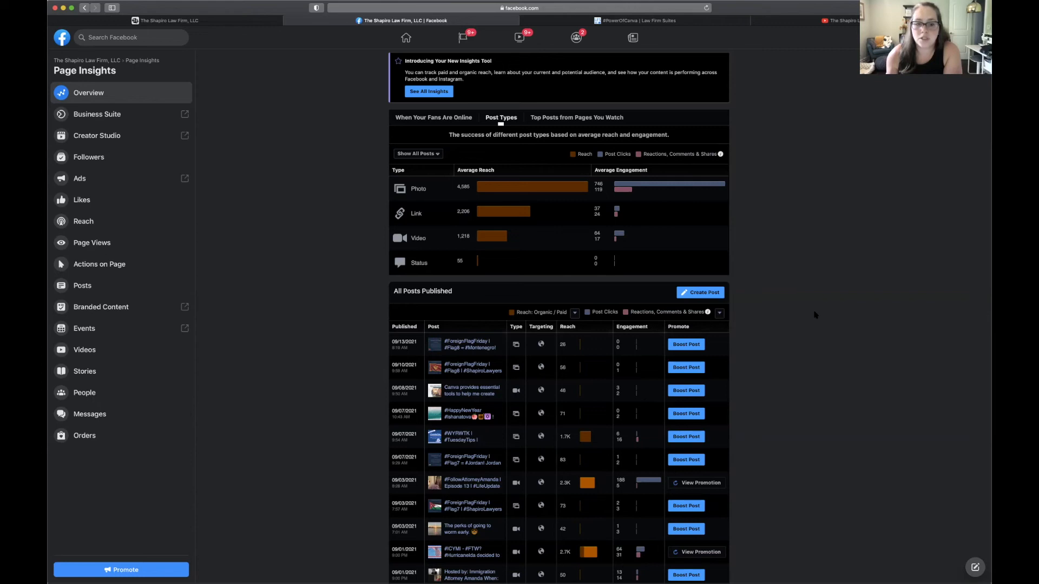
Bring up the 08/31/2021 WYRWTK #TuesdayTips row and view its Post Details showing 4,496 people reached
scroll(down, 3)
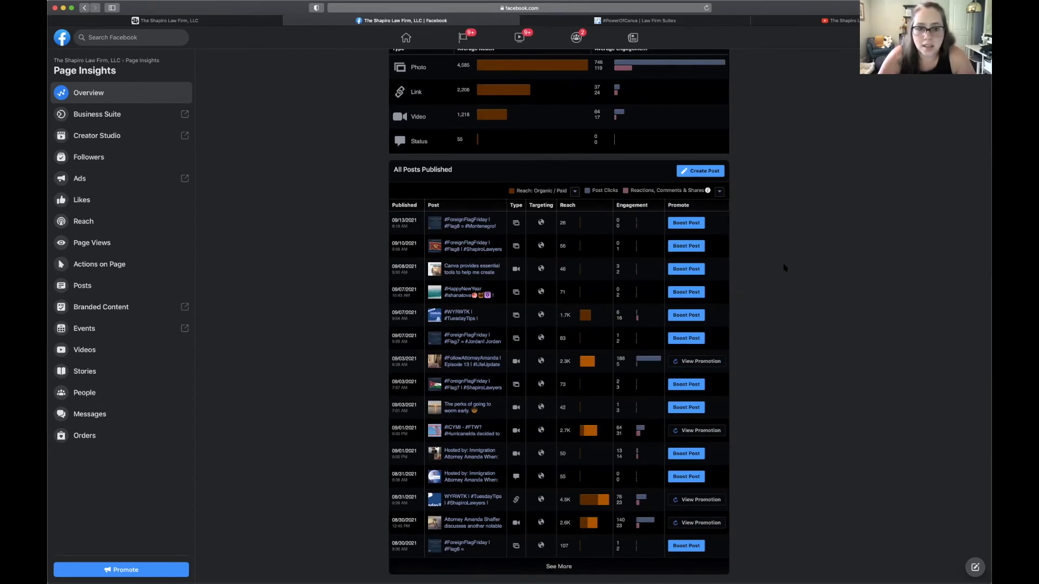
mouse_move(686, 291)
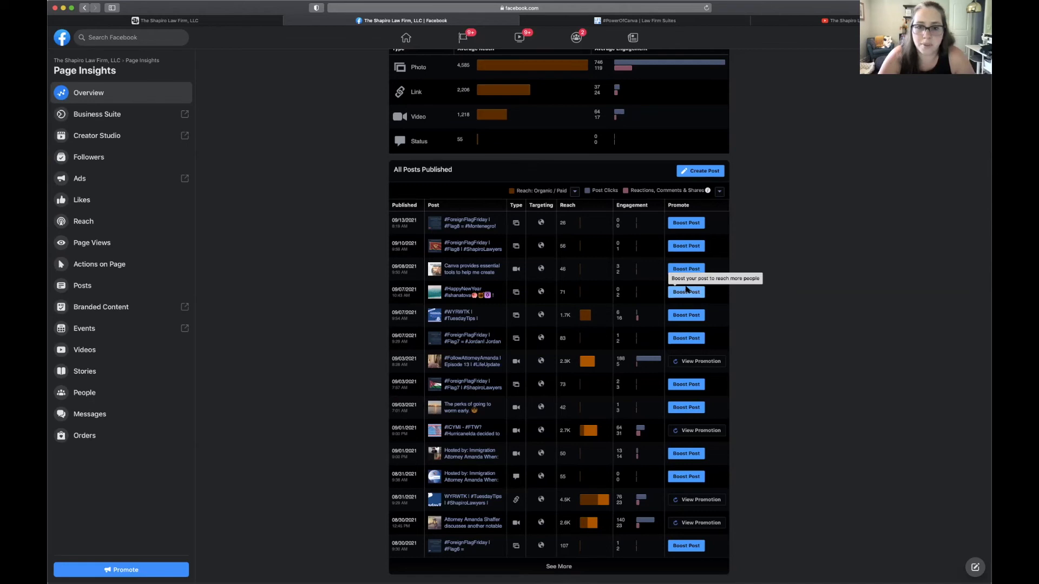
mouse_move(589, 431)
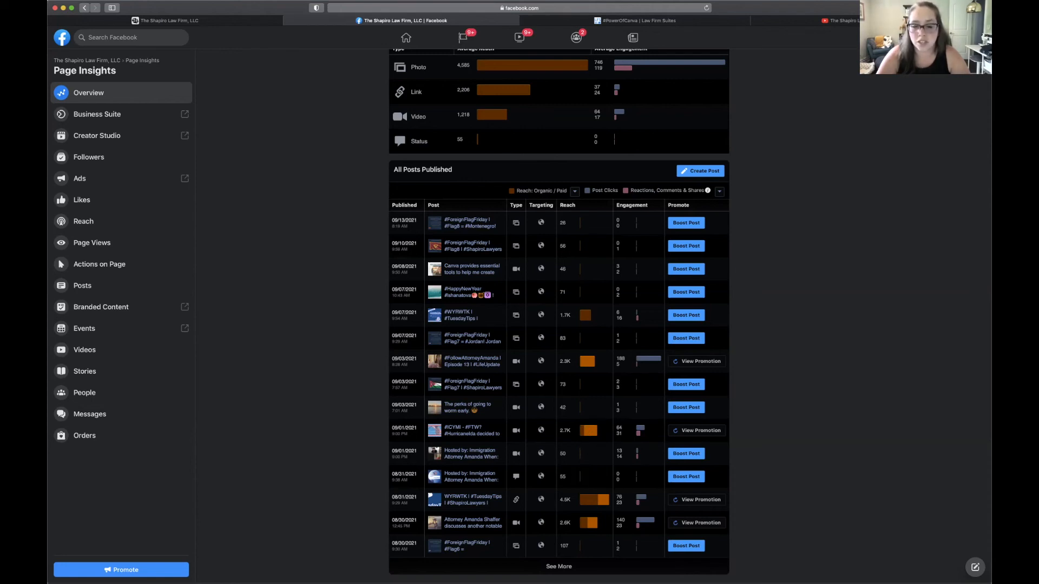
mouse_move(593, 500)
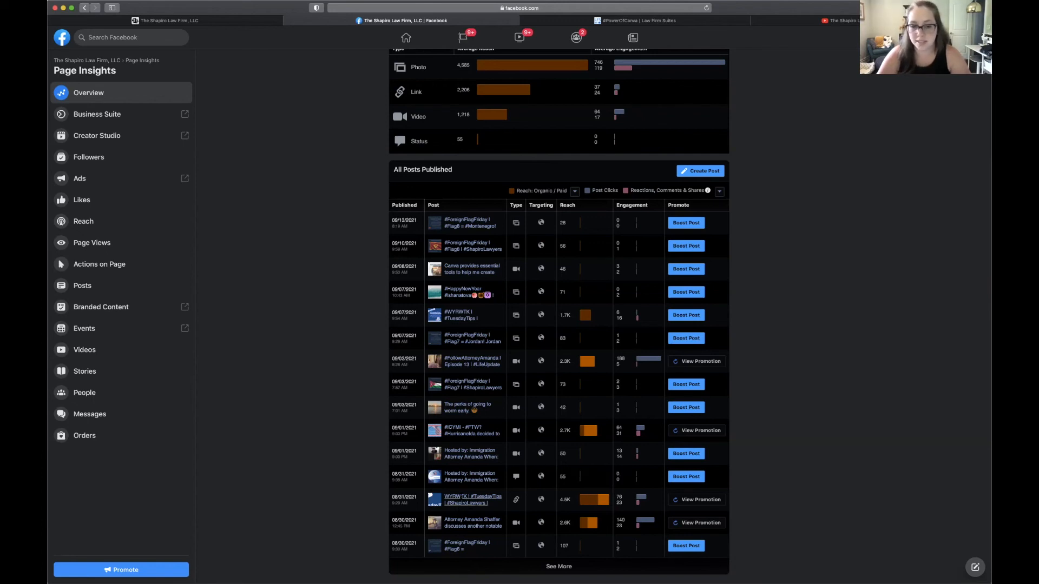
click(460, 315)
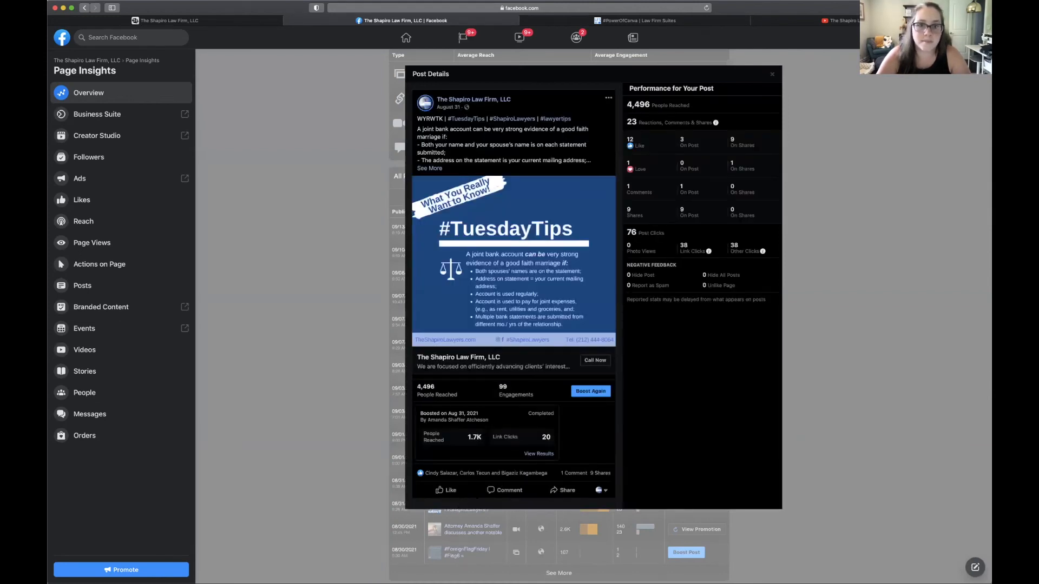
Expand the full #TuesdayTips post text via See More, review its stats, then close the details panel
click(429, 167)
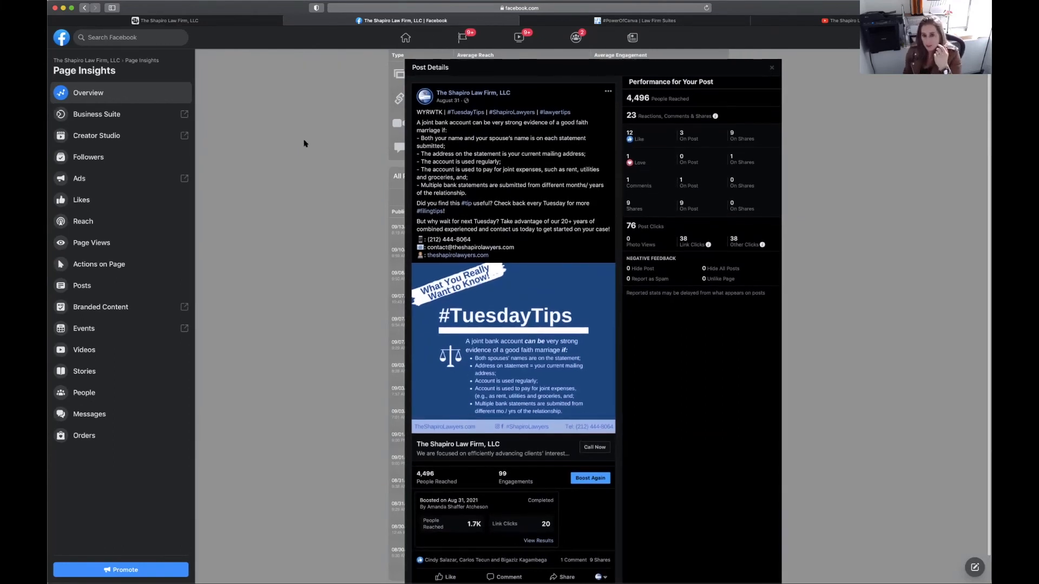
click(771, 67)
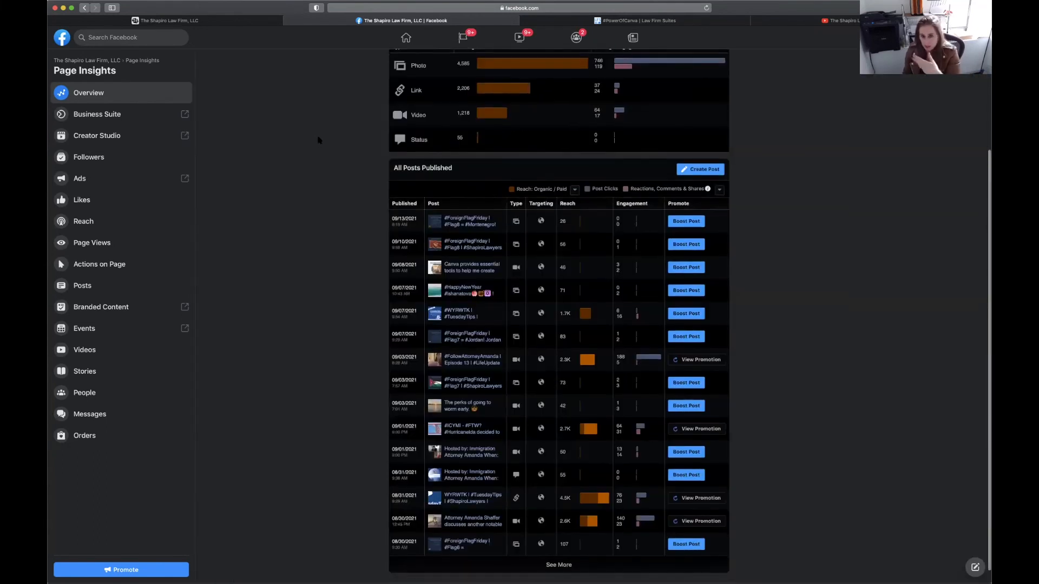
mouse_move(364, 115)
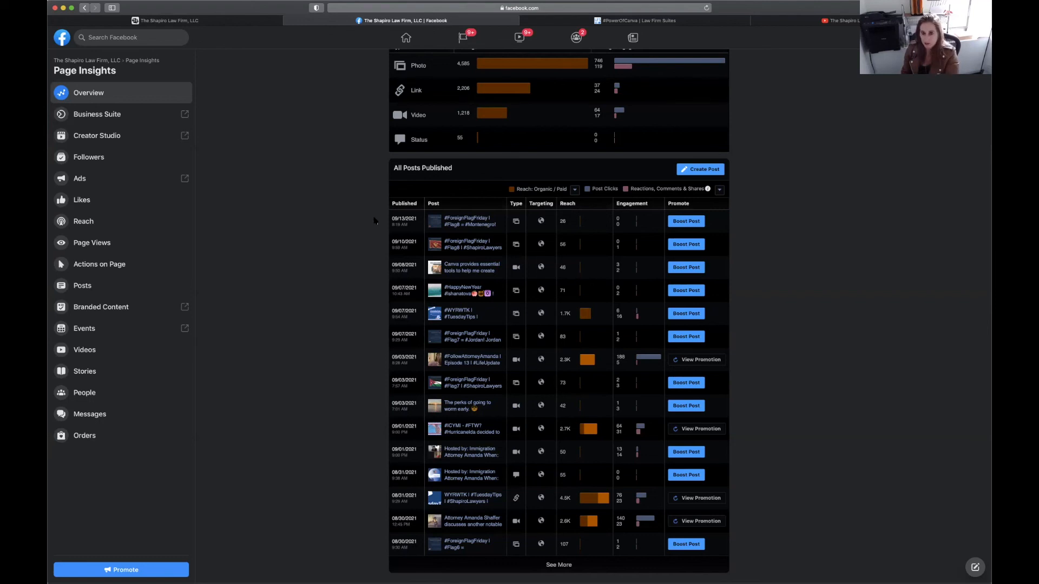
mouse_move(379, 241)
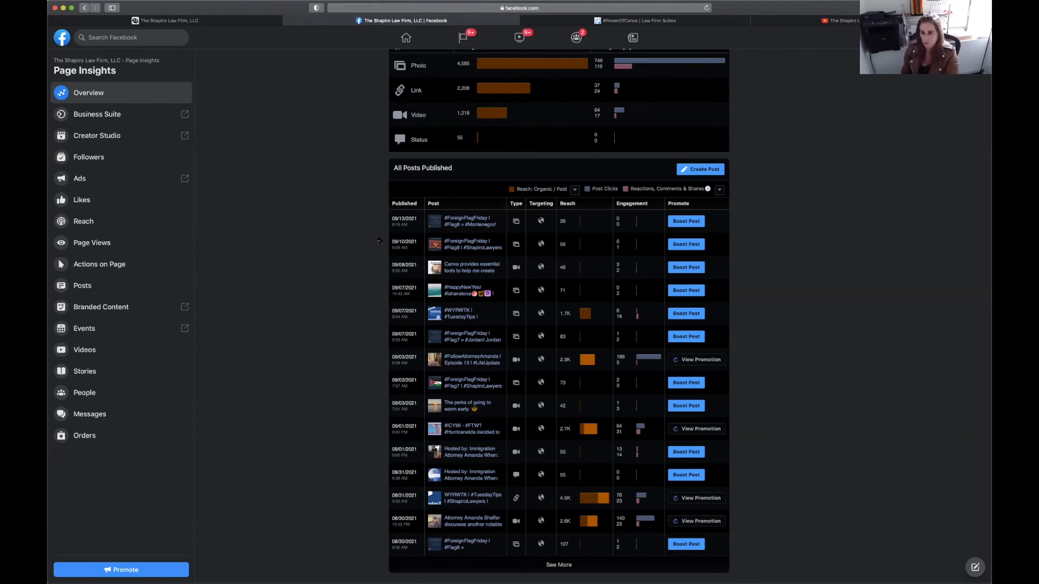
mouse_move(352, 237)
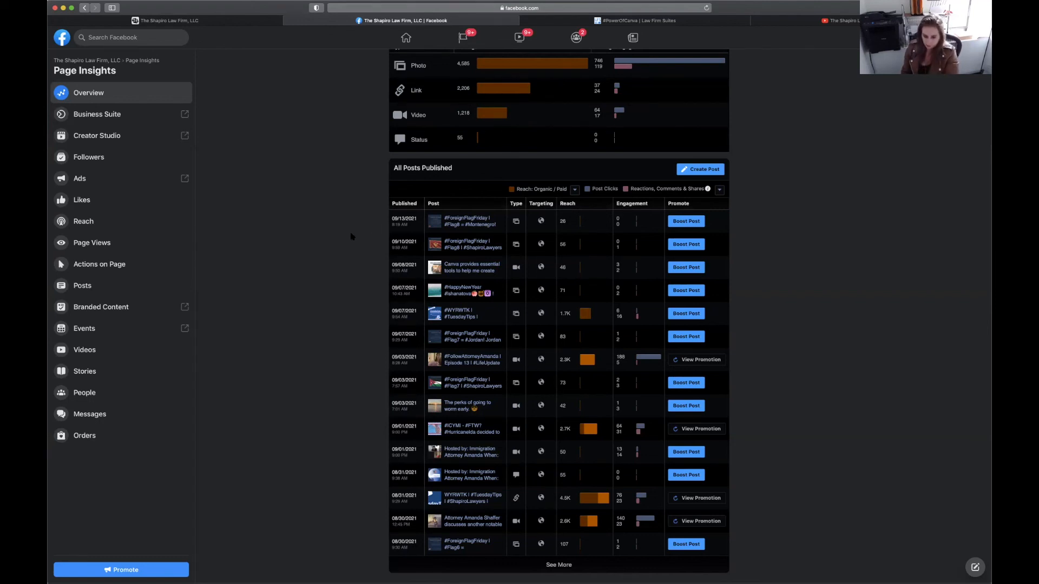
mouse_move(371, 233)
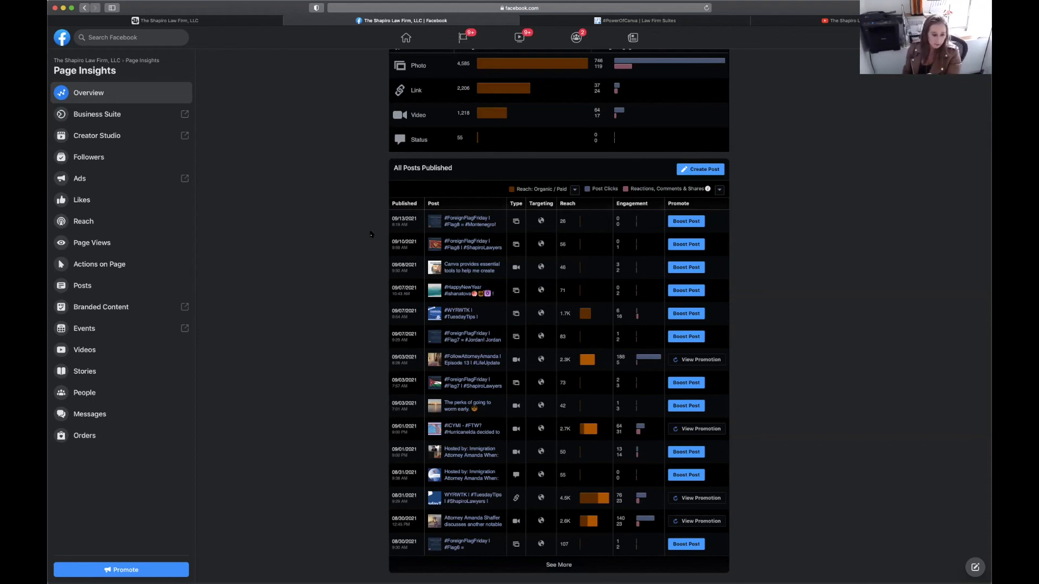